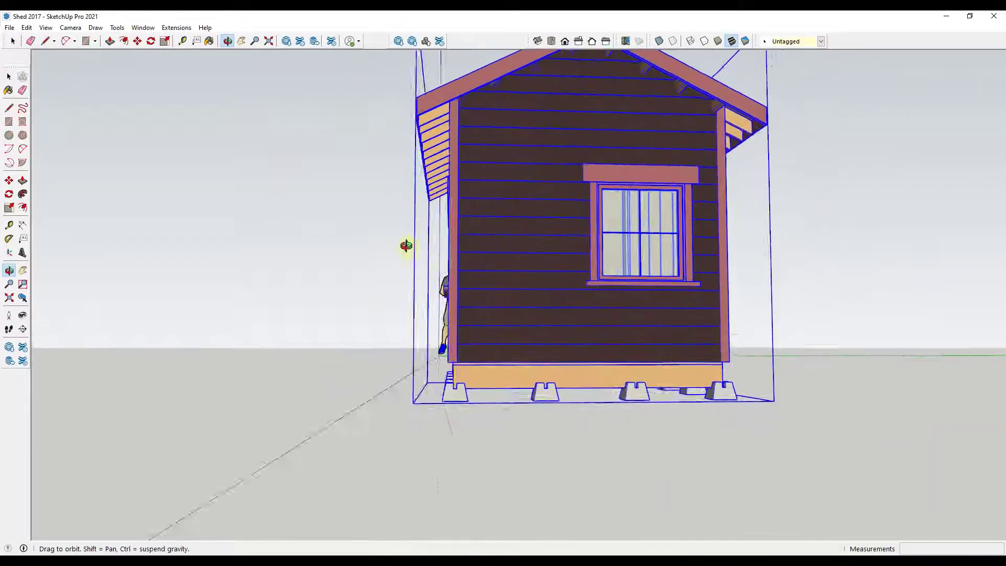
Step: Orbit the shed model in SketchUp and review the Unity SketchUp Import Settings page
left_click_drag(406, 245, 657, 324)
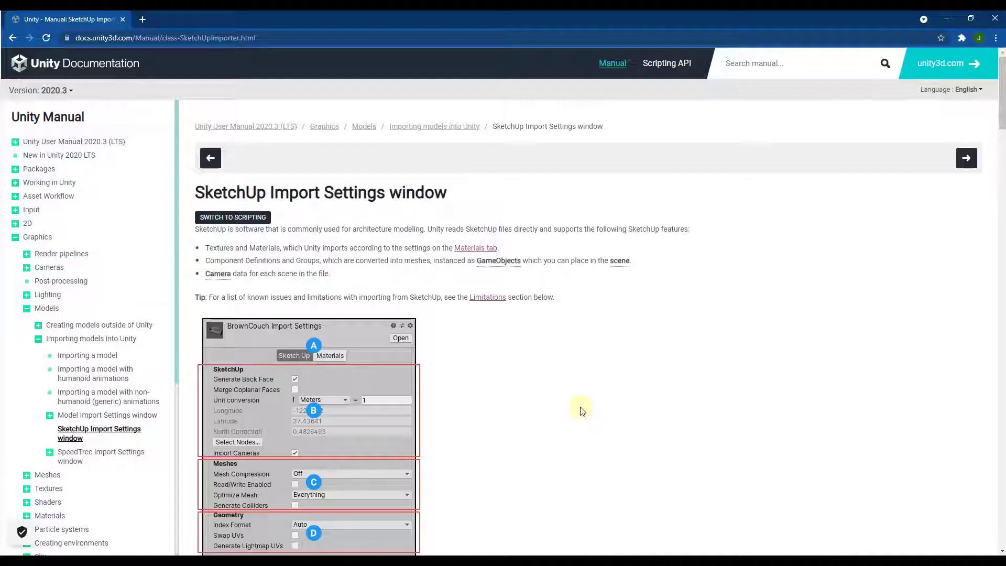
mouse_move(407, 226)
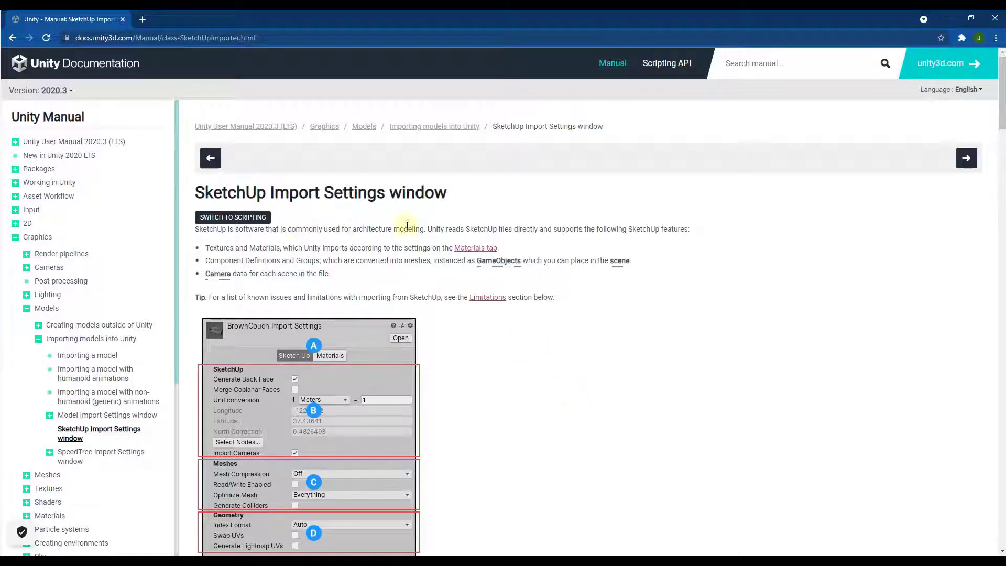
mouse_move(361, 224)
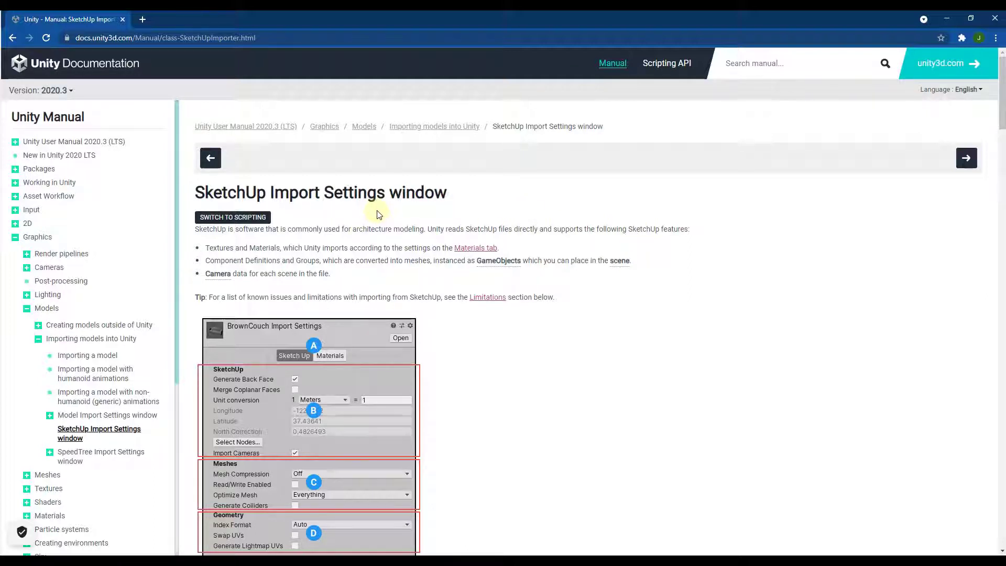
left_click(9, 27)
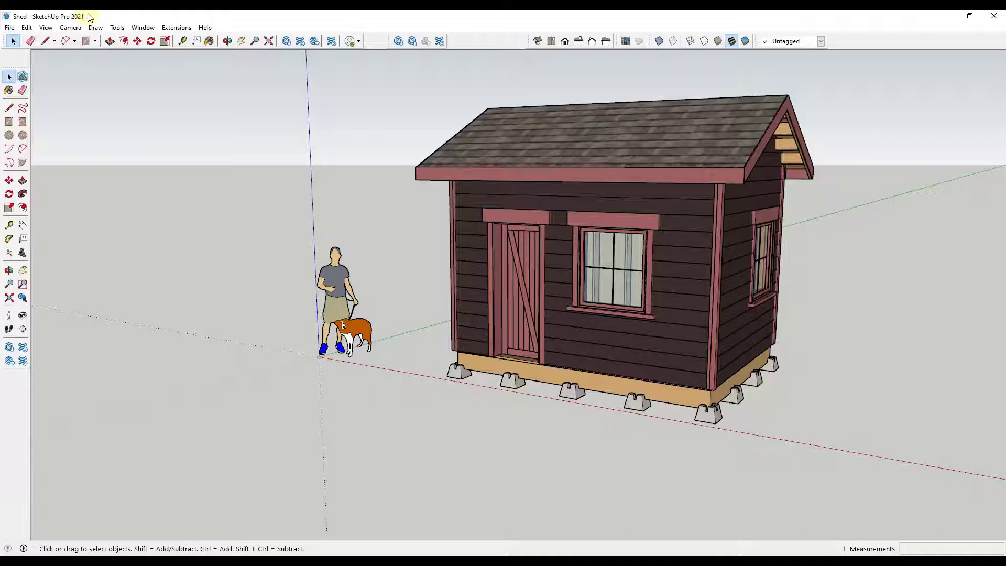
mouse_move(99, 68)
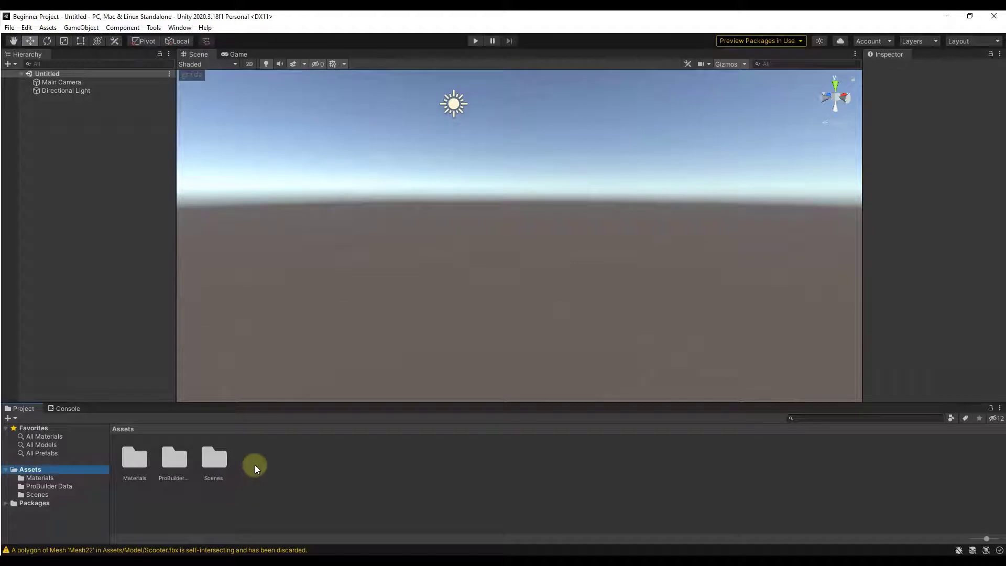
Step: Create a Models folder in Assets and open it
right_click(254, 465)
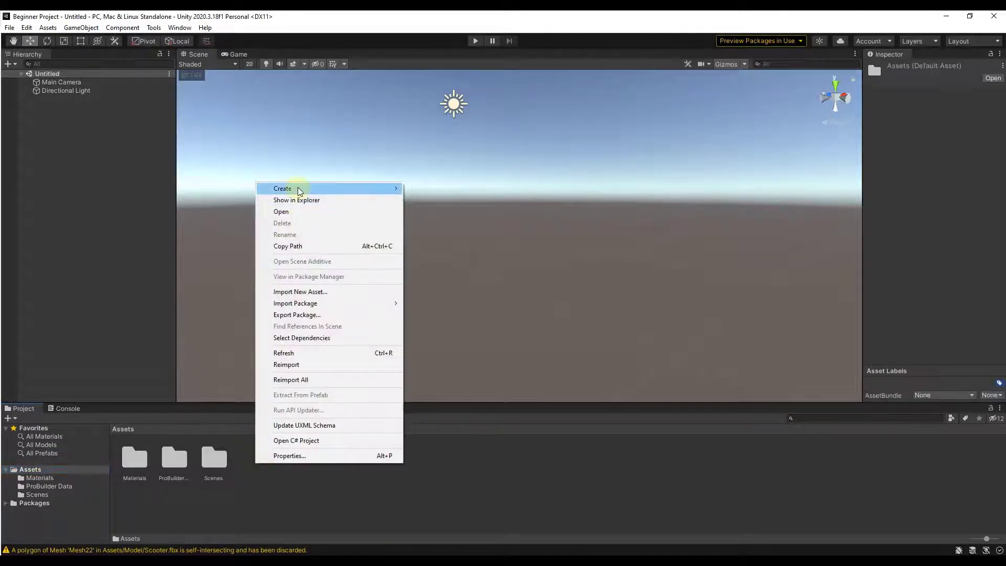
left_click(282, 188)
type("Models")
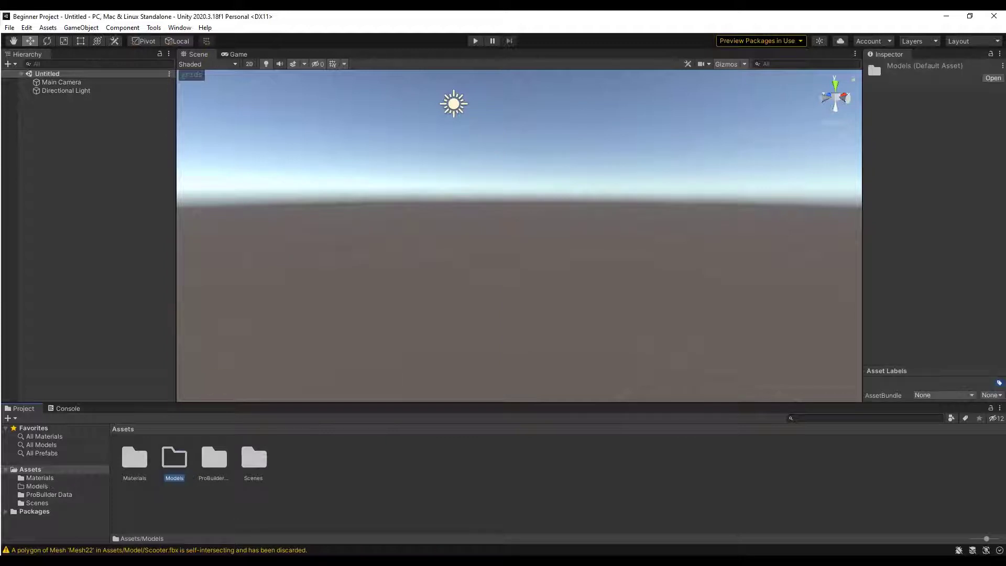
double_click(173, 457)
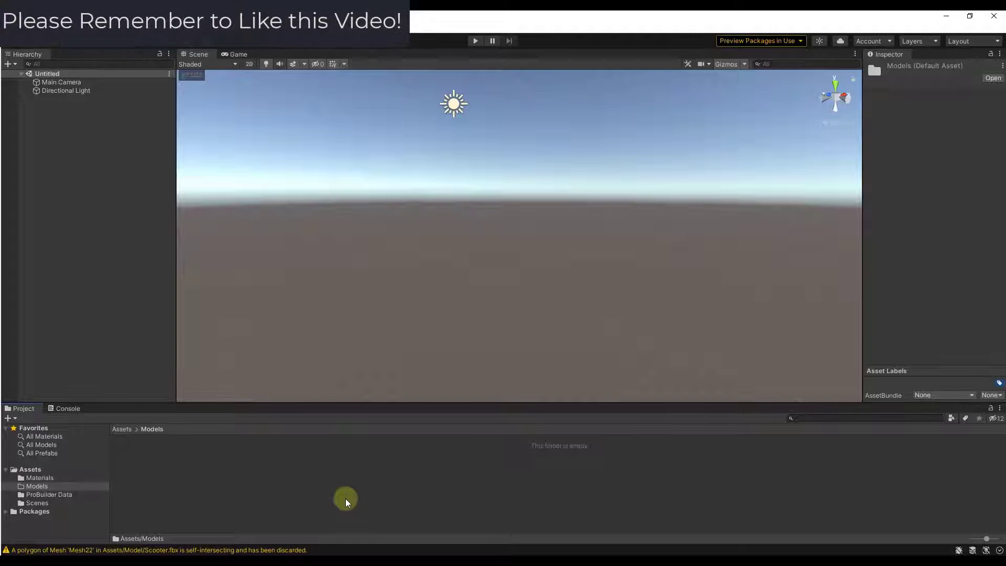
Step: Import the Shed SketchUp file into the Models folder
right_click(345, 499)
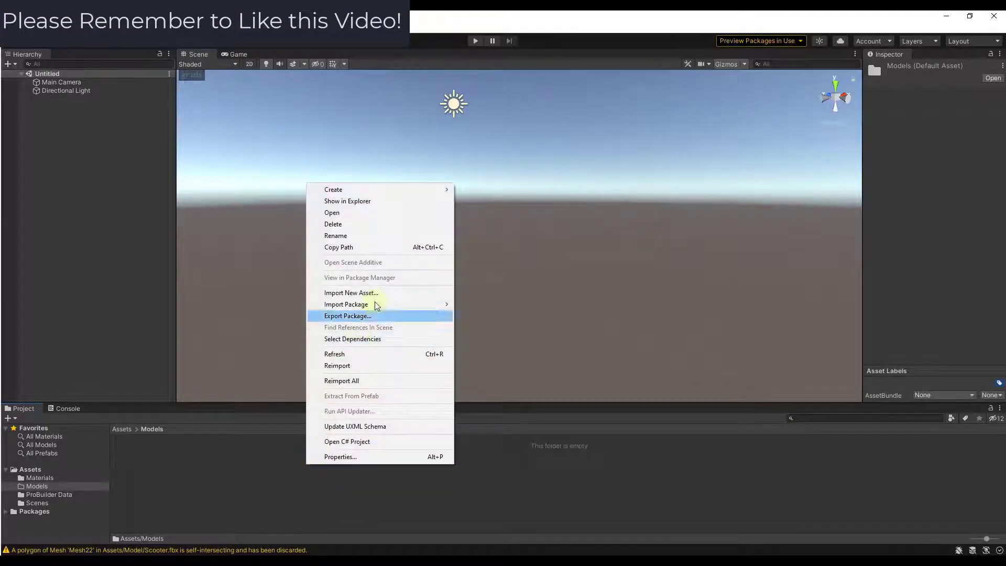
left_click(351, 293)
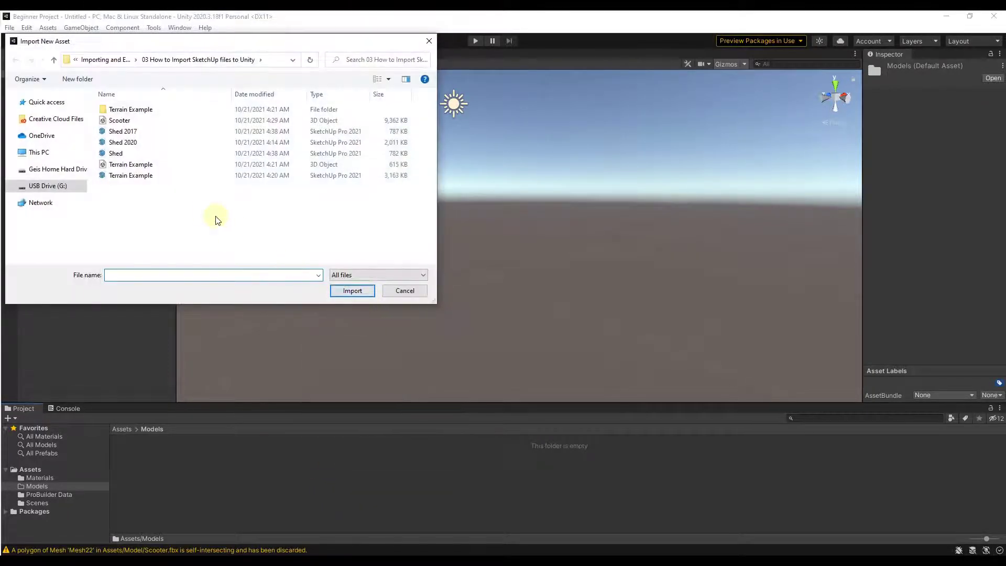
left_click(116, 152)
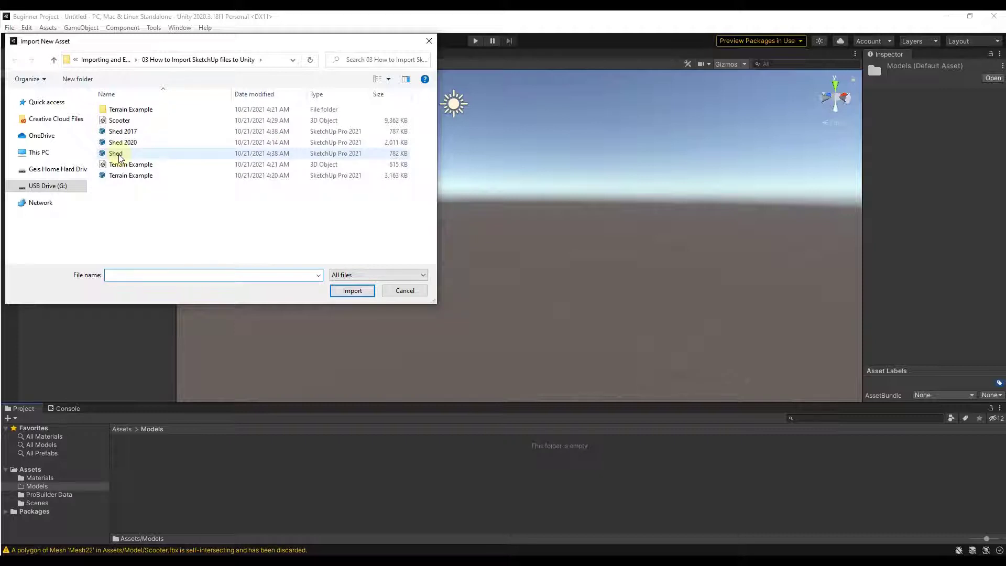
left_click(117, 152)
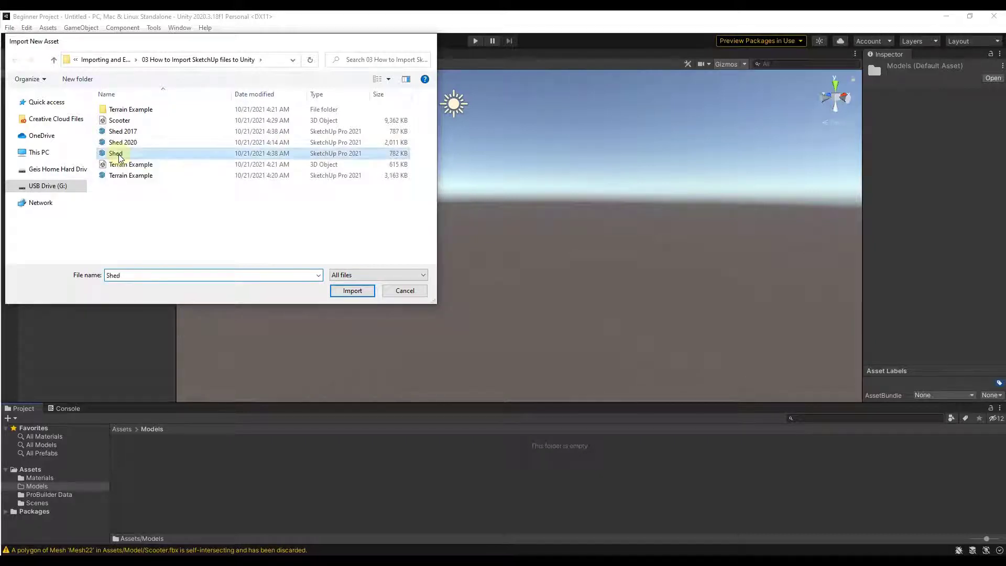
left_click(352, 291)
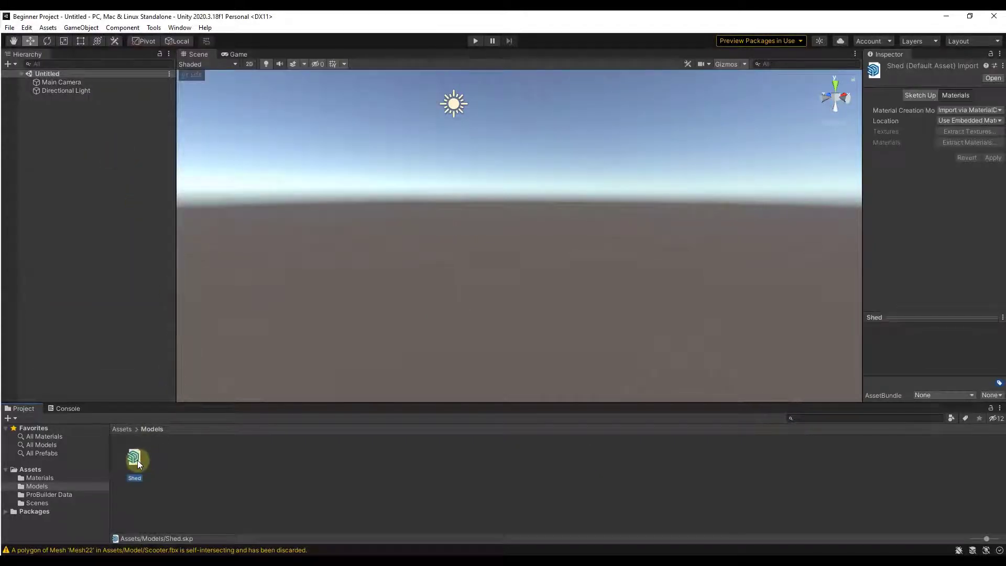
Step: Drag the imported Shed asset into the Scene view, which stays empty
left_click_drag(135, 459, 529, 307)
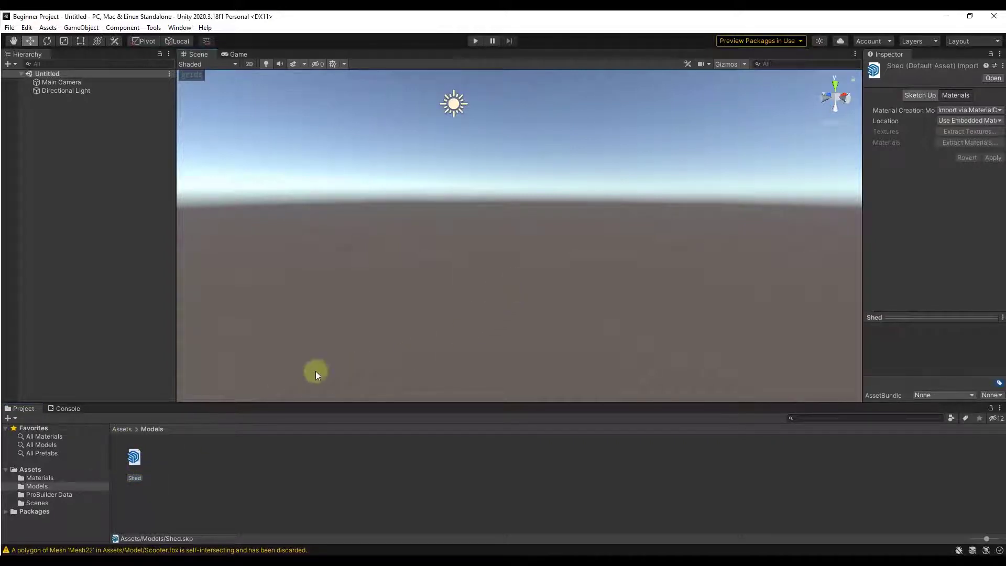
mouse_move(512, 302)
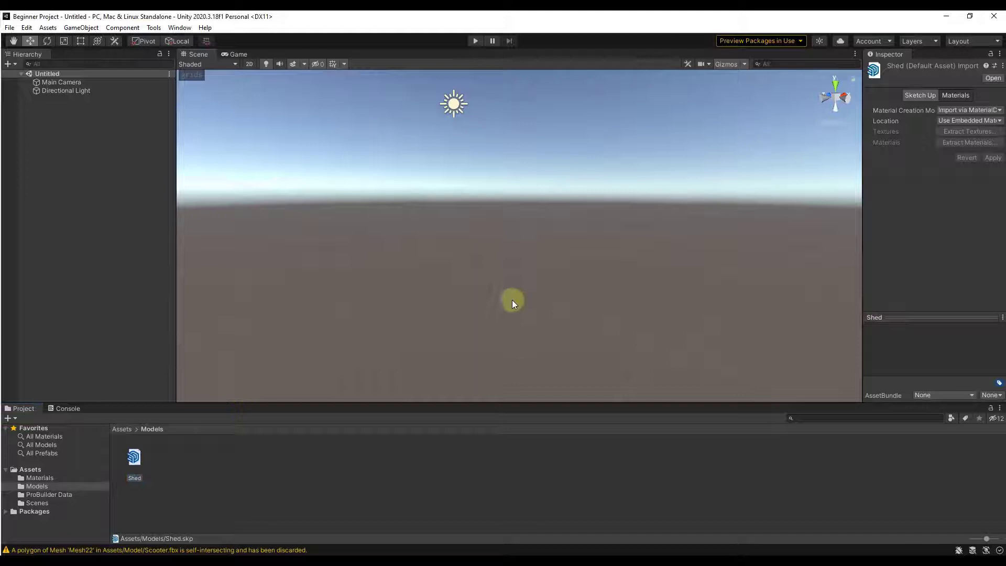
mouse_move(548, 281)
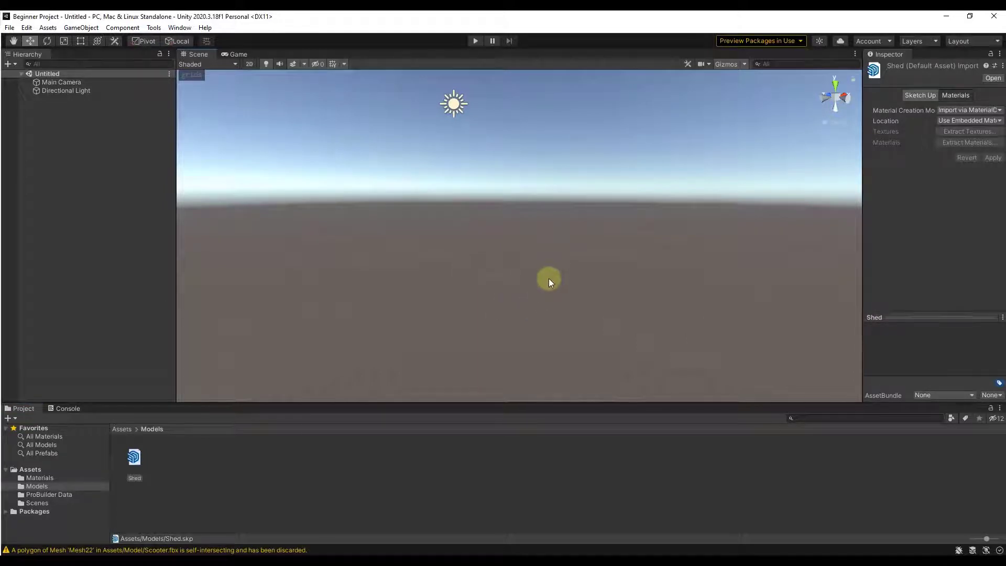
mouse_move(527, 289)
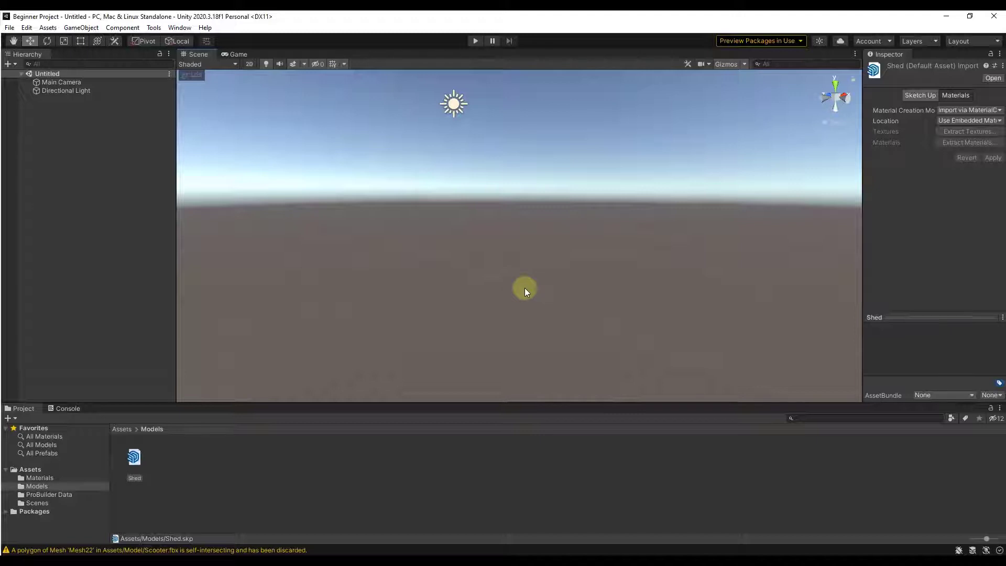
mouse_move(519, 287)
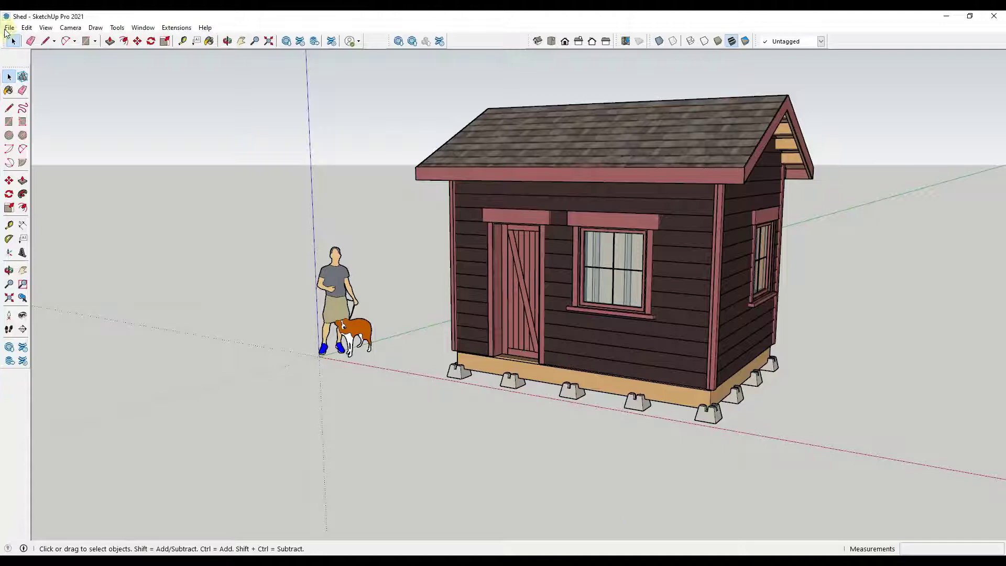
Step: Save the shed in SketchUp 2017 format as 'Shed 2017', replacing the existing file
left_click(9, 28)
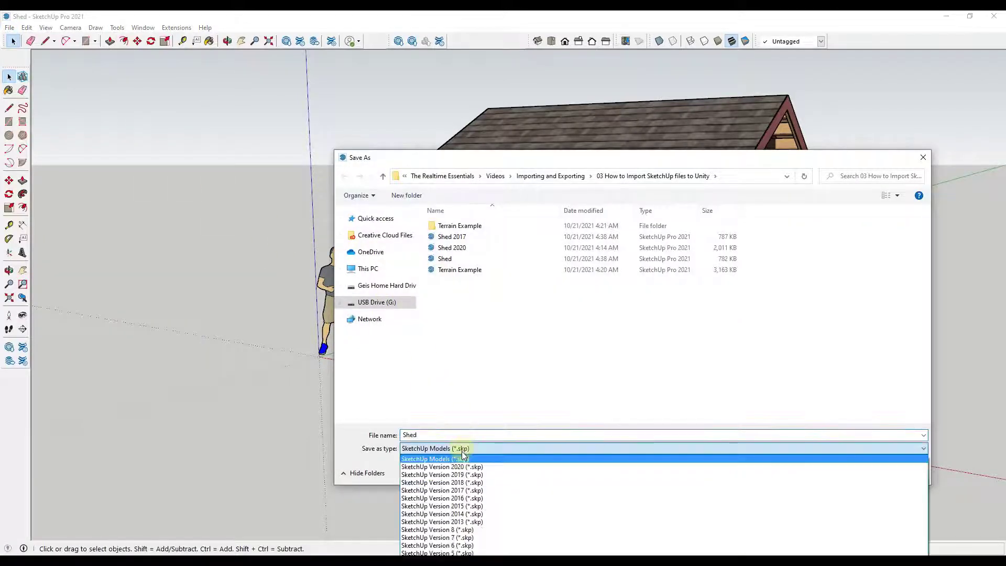
left_click(441, 490)
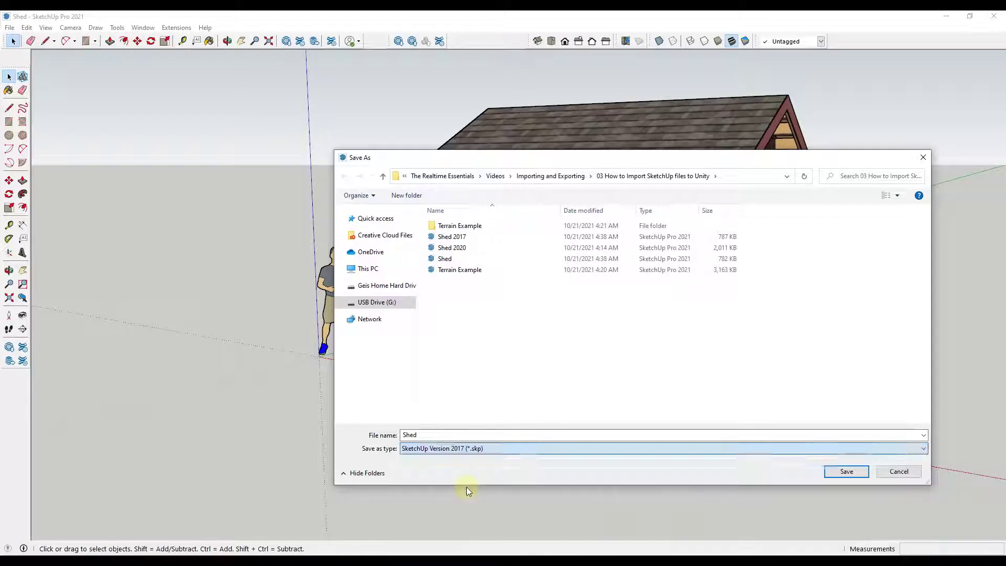
left_click(443, 435)
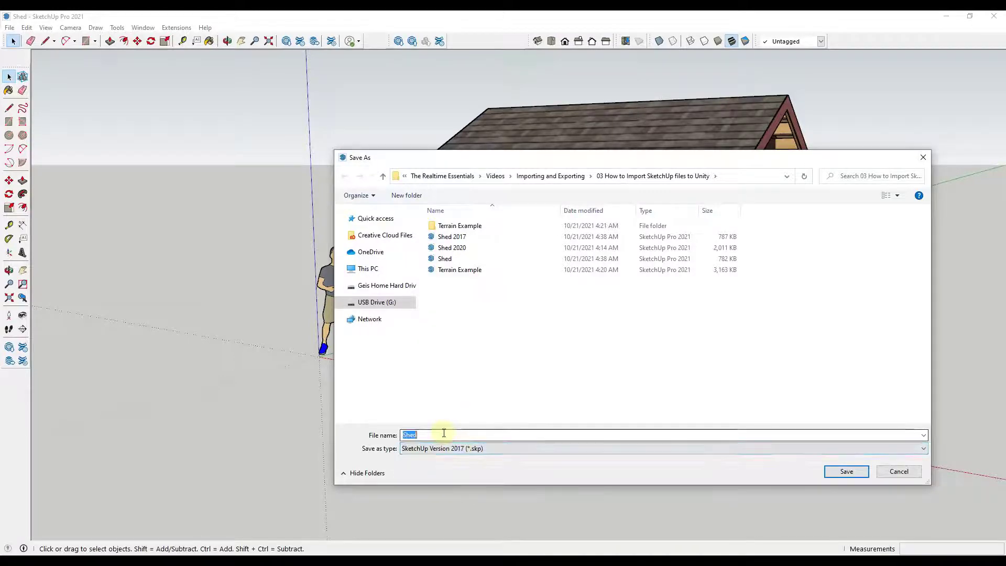
type("Shed 2017")
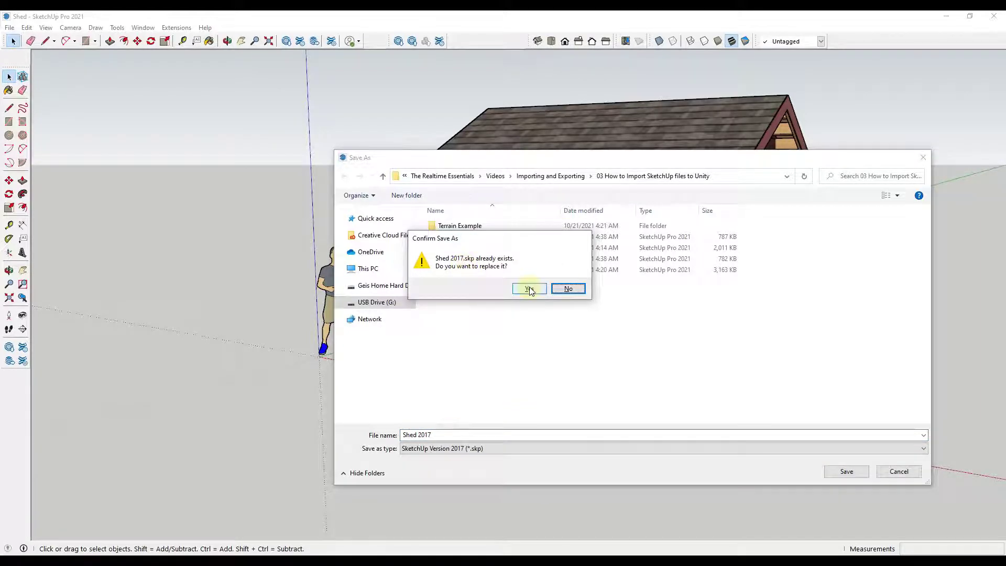
left_click(529, 288)
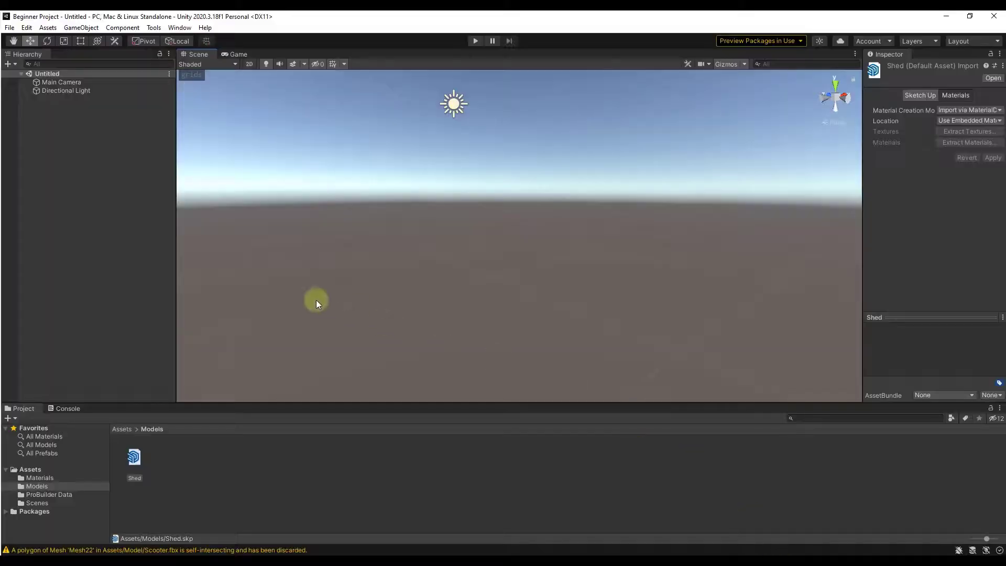
Step: Import the Shed 2017 file into the Models folder
right_click(197, 469)
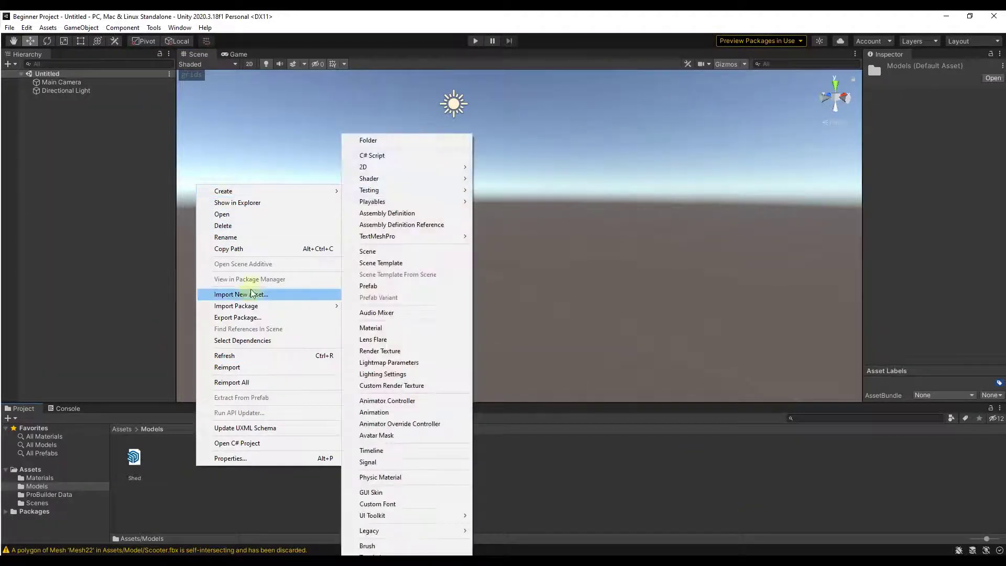
left_click(241, 294)
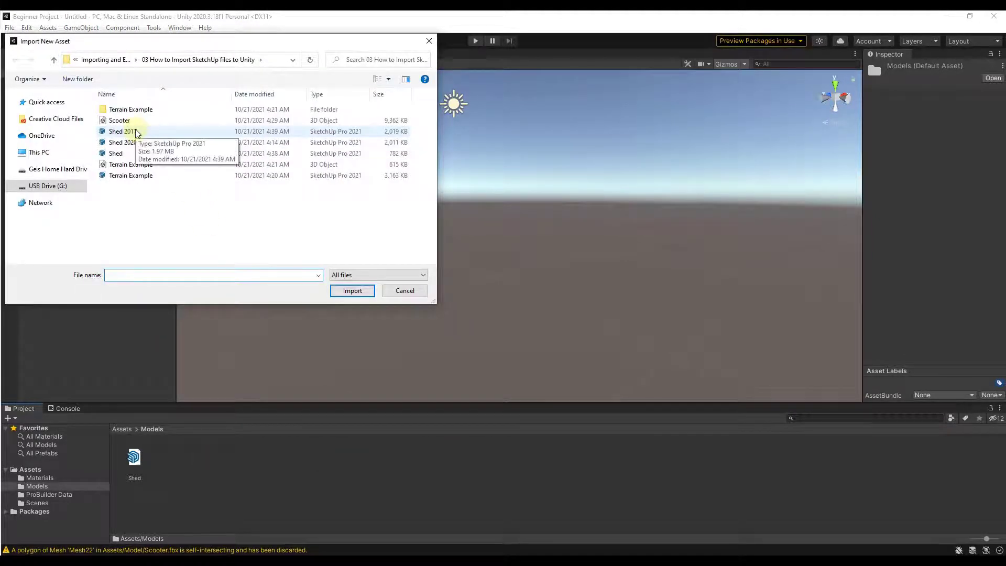
left_click(352, 289)
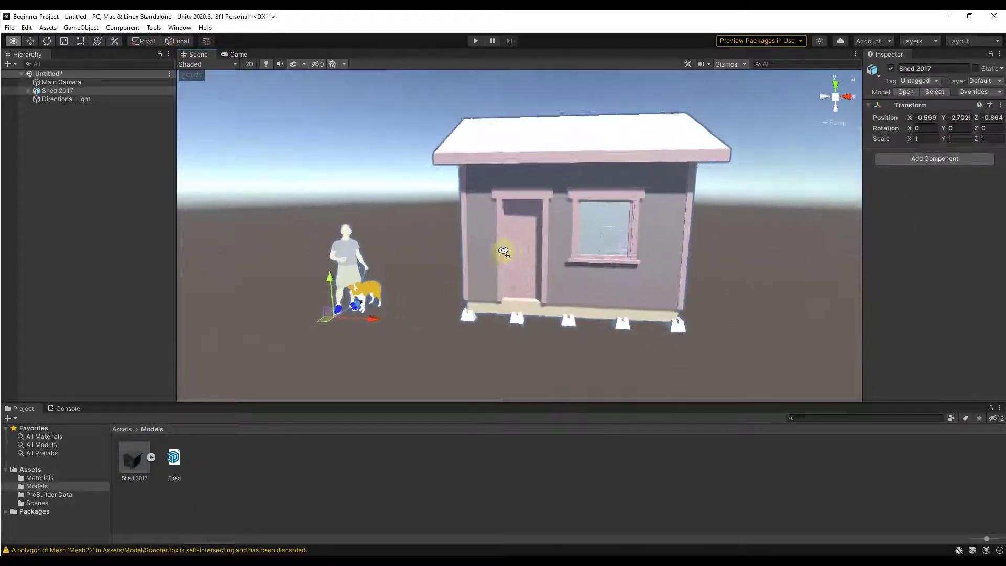
Step: Browse the Component and GameObject menus, select the Cube, and scroll the Project window
left_click(122, 28)
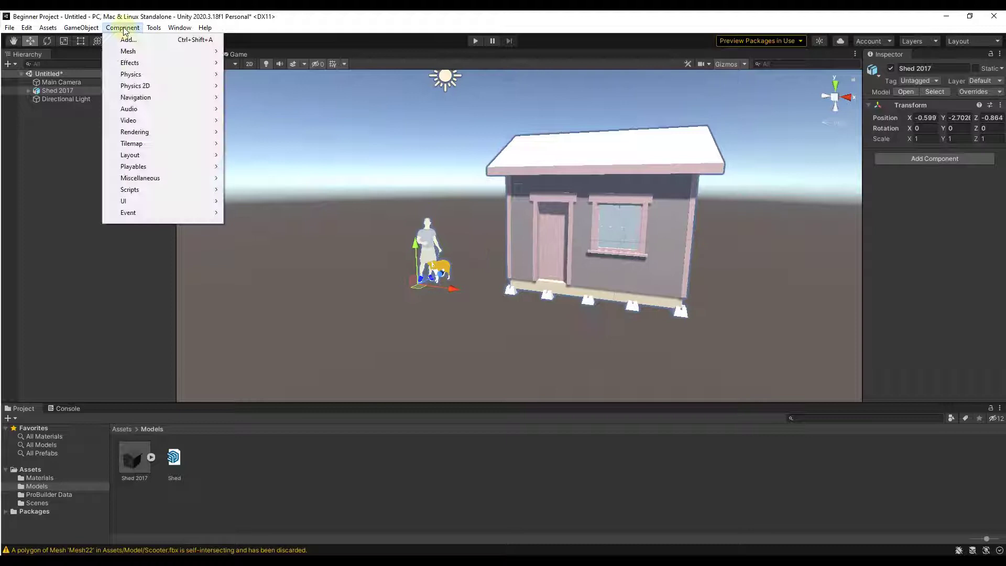
left_click(81, 28)
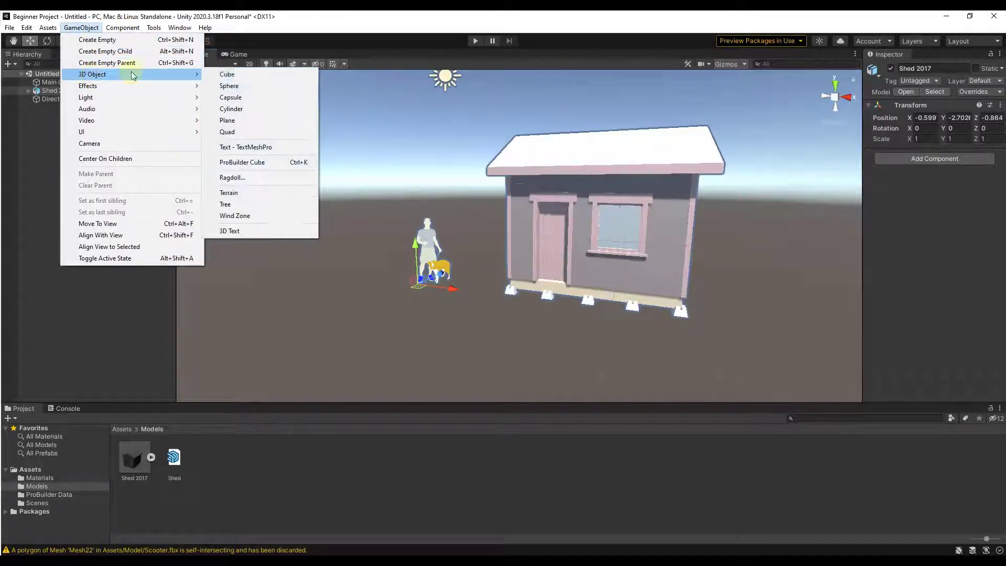
left_click(226, 74)
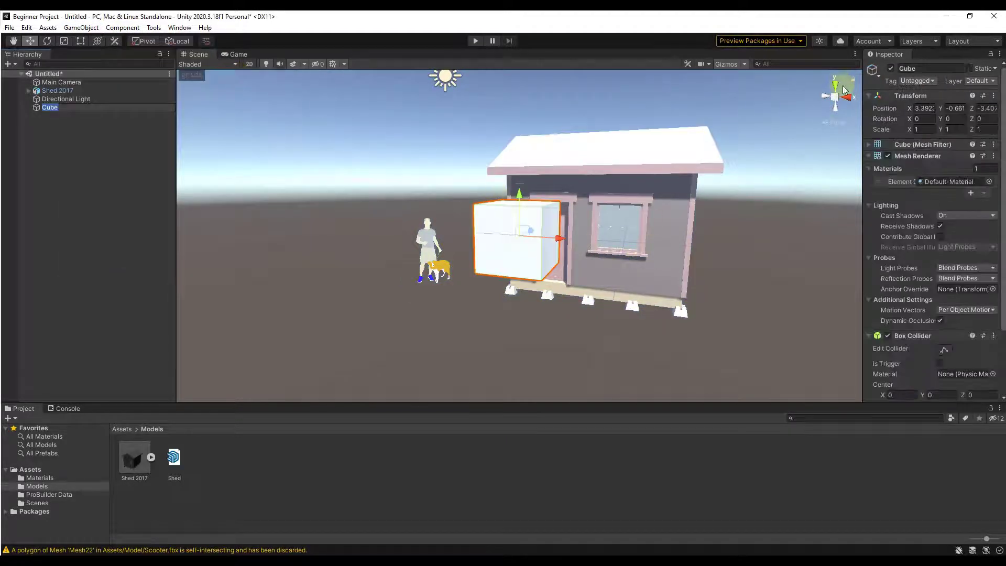
scroll("down", 3)
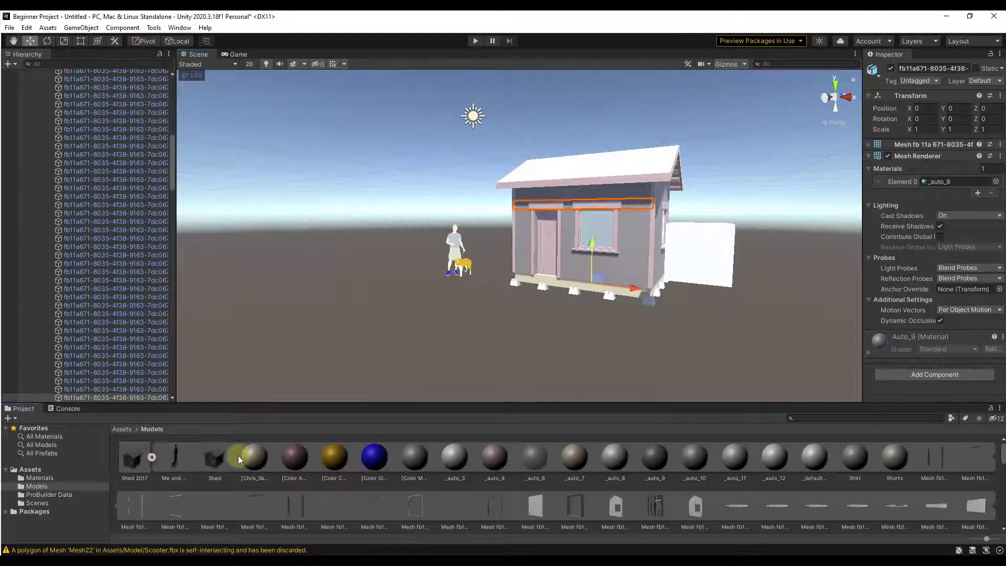
Step: Inspect materials Color A03, C07, I05 and M06, then collapse Shed 2017
left_click(294, 458)
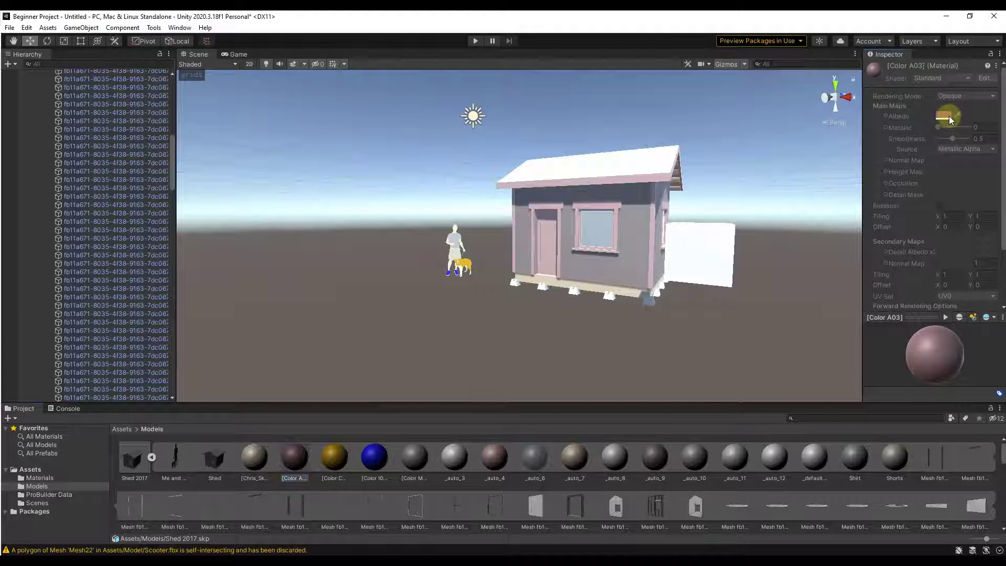
left_click(374, 458)
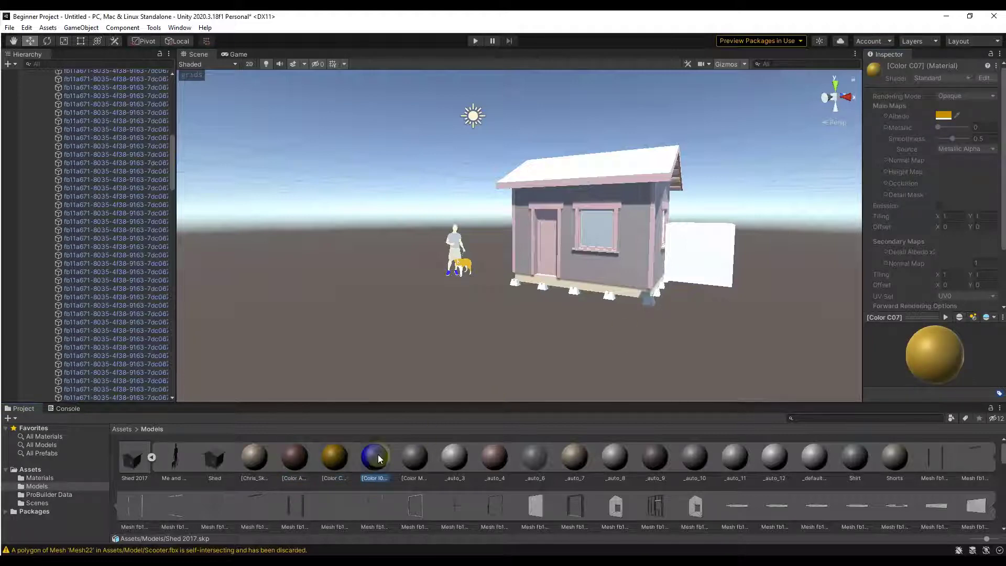
left_click(373, 457)
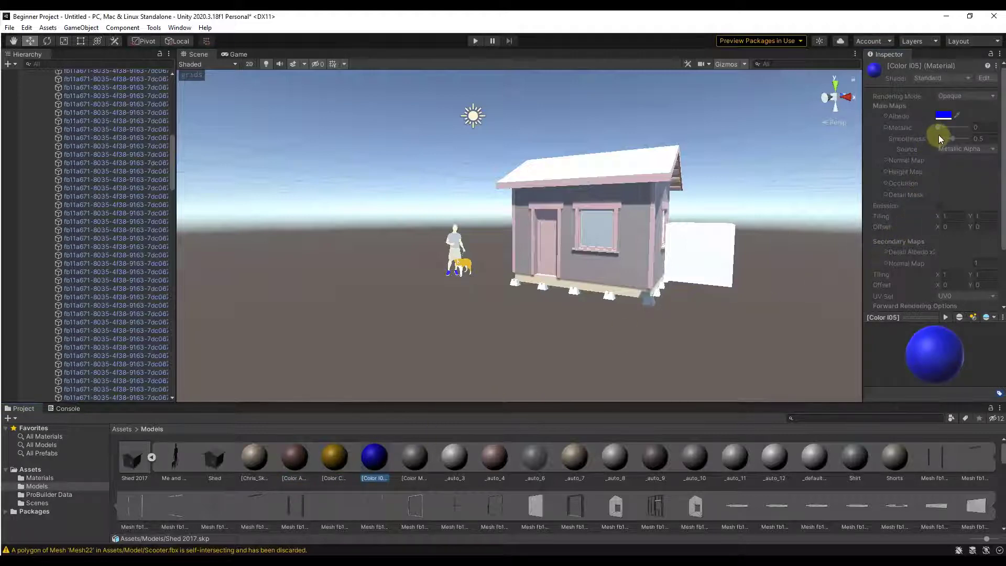
mouse_move(544, 434)
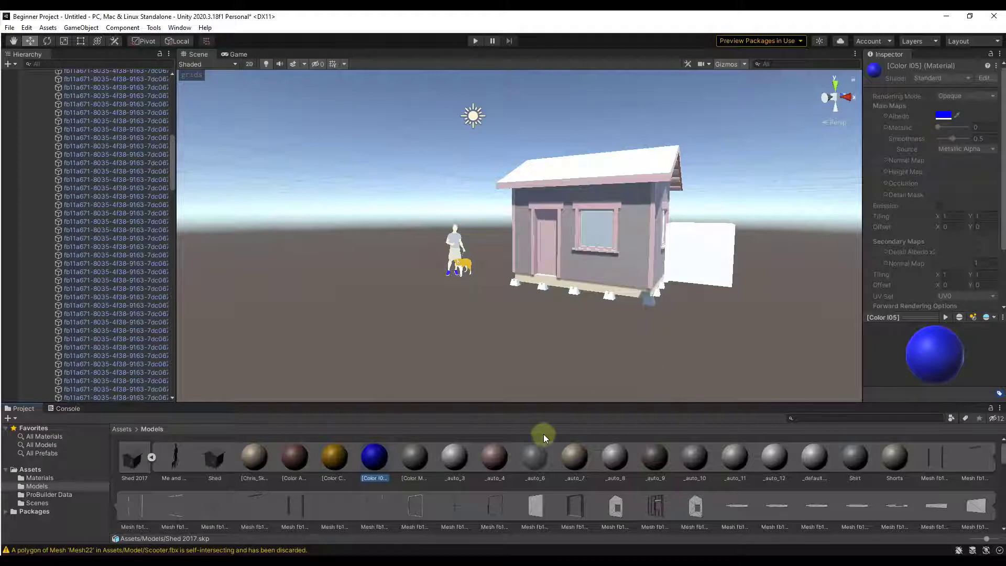
left_click(413, 459)
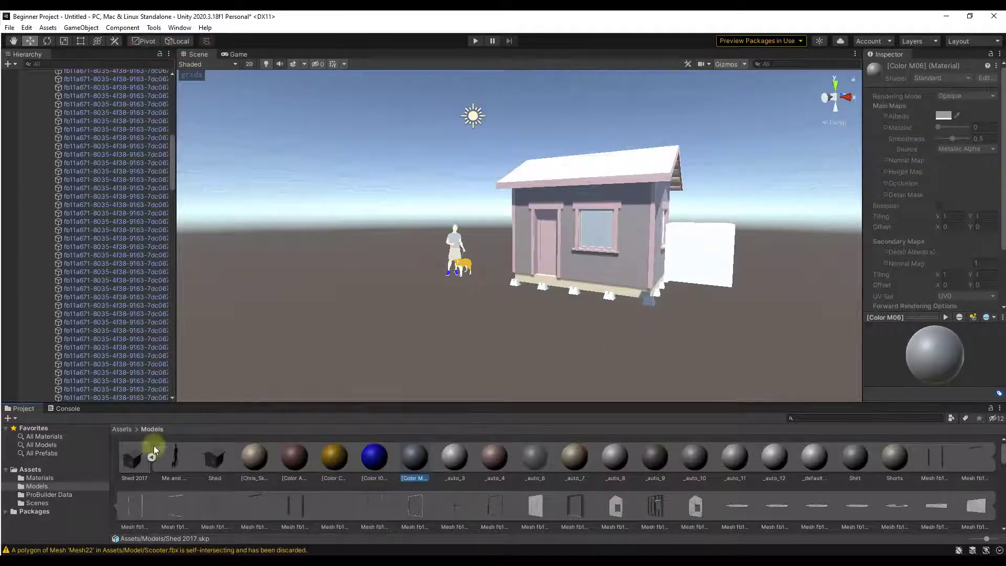
left_click(134, 458)
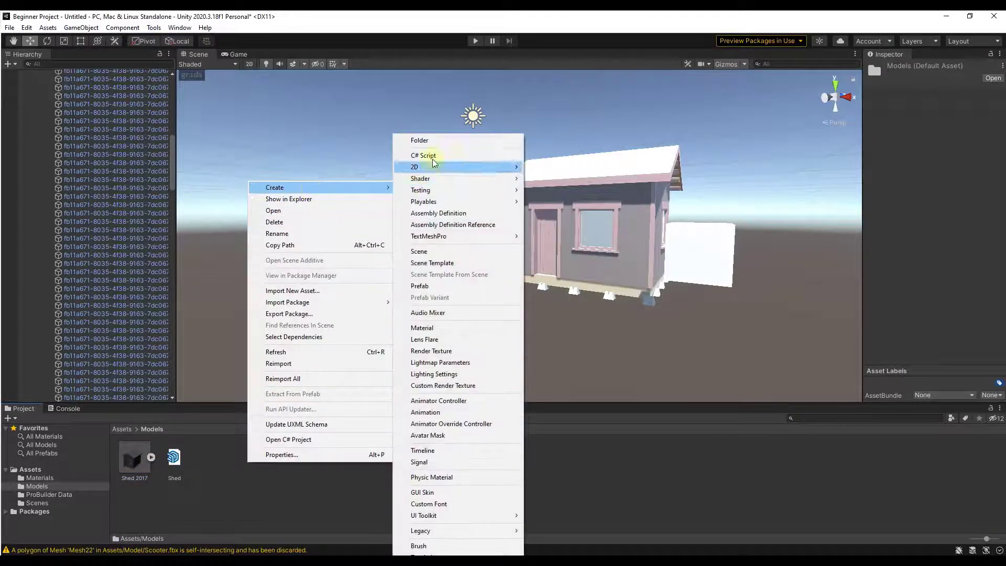
Step: Make a 'Shed Materials' folder and extract Shed 2017's materials into it
left_click(419, 140)
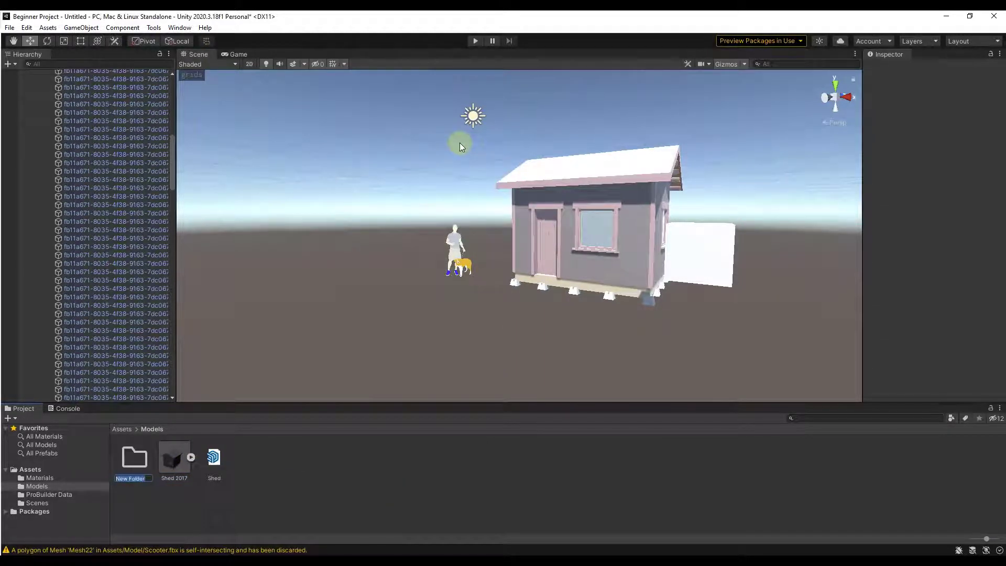
type("Shed Material")
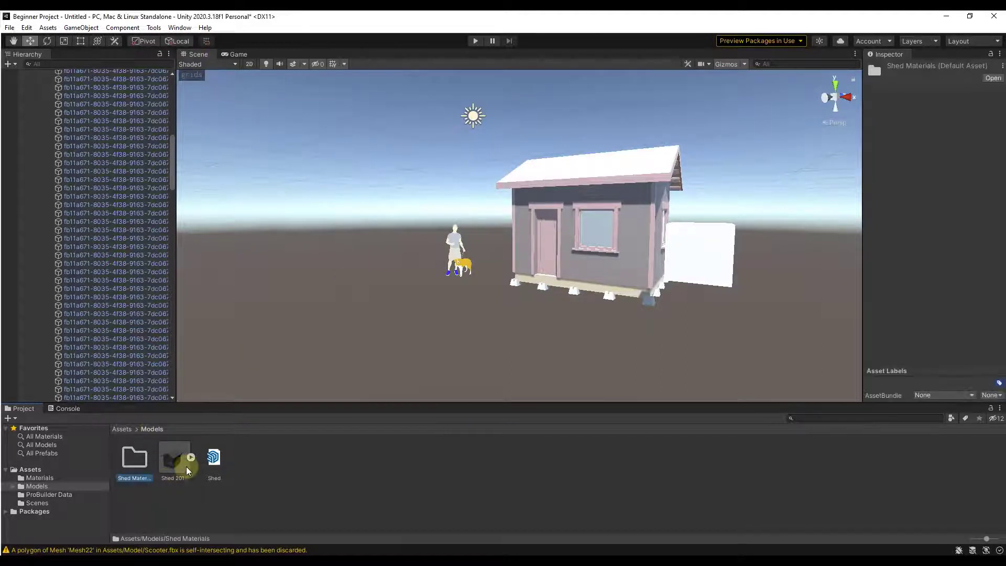
left_click(173, 458)
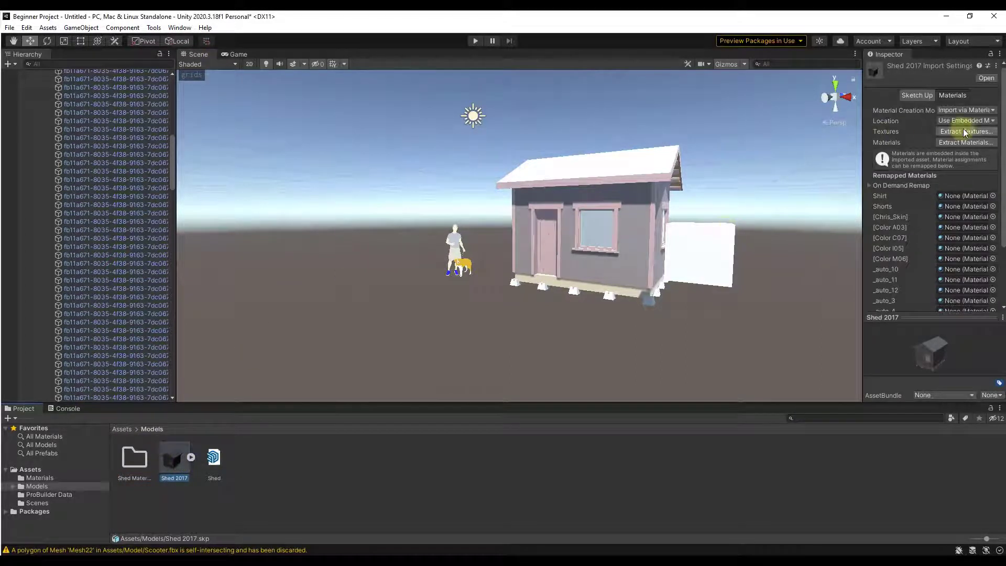
mouse_move(965, 142)
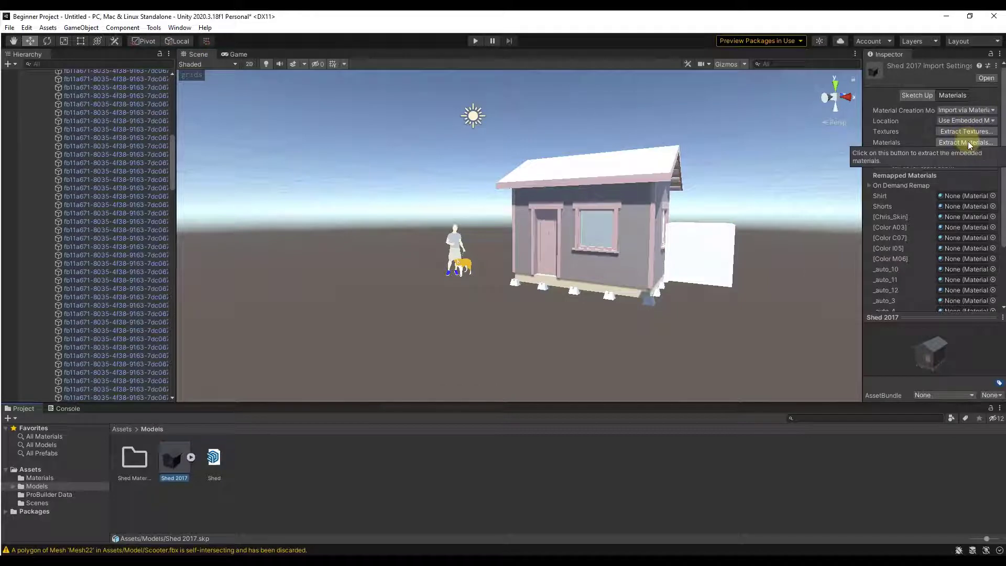
left_click(964, 142)
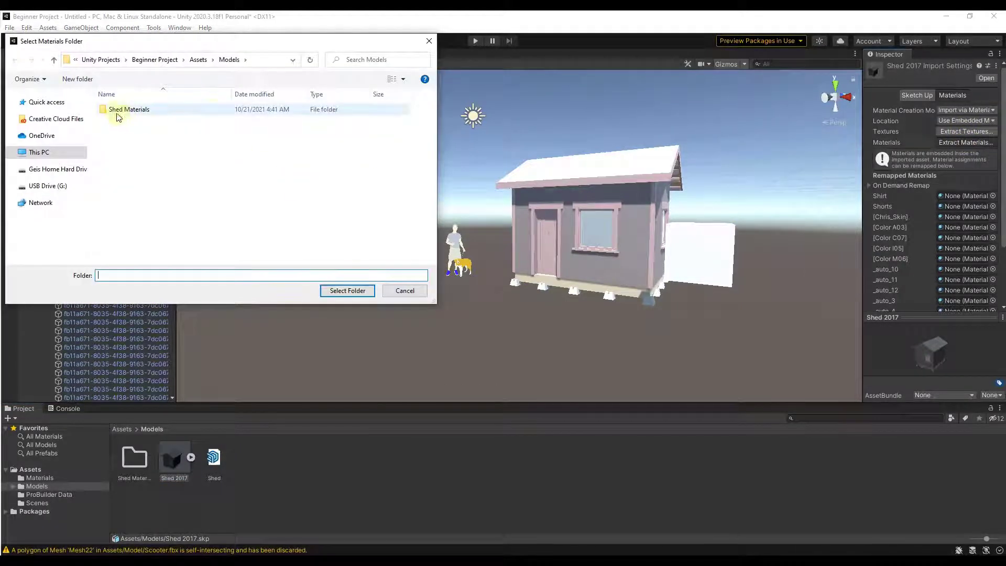
double_click(128, 109)
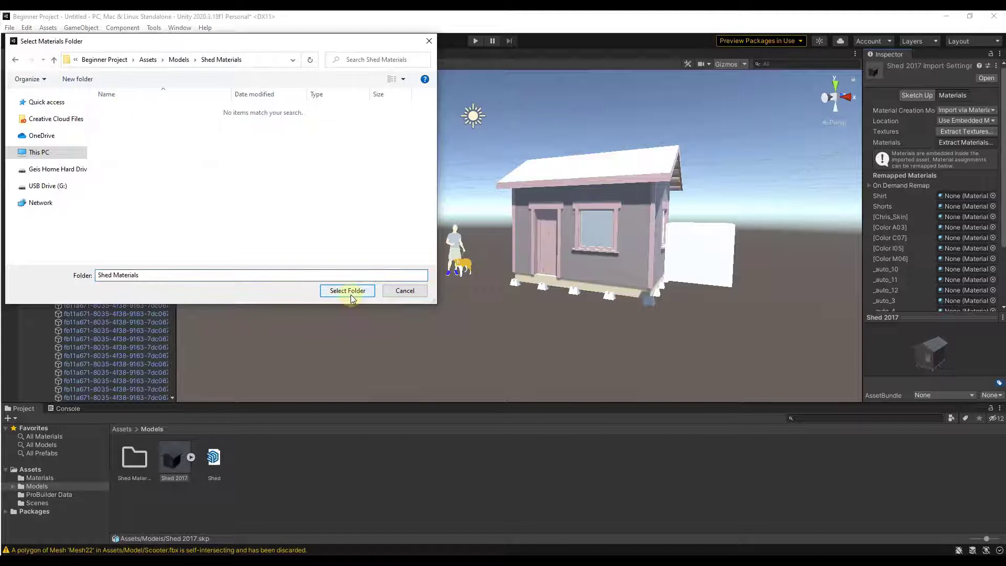
left_click(346, 290)
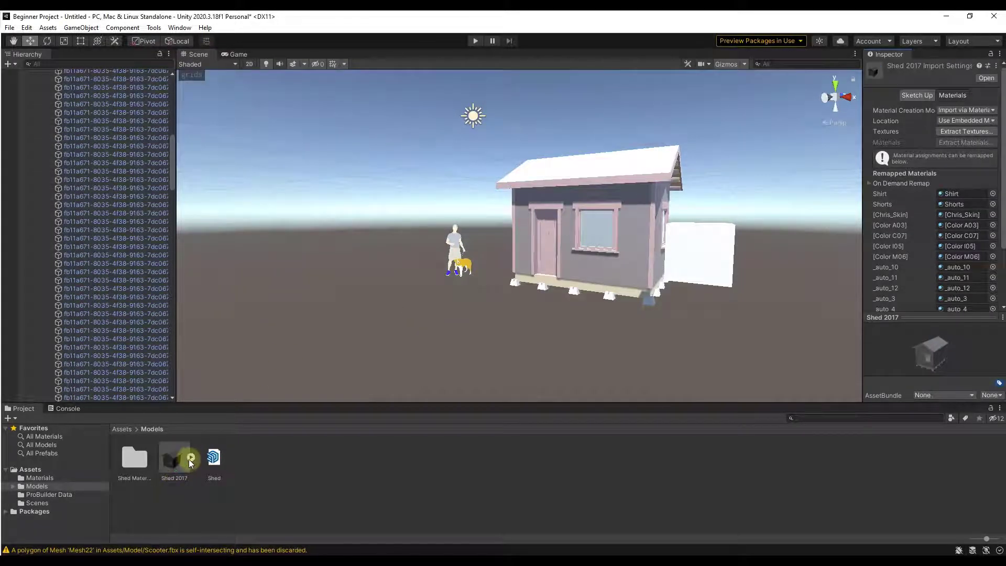
Step: Change the _auto_9 material's albedo to muted pink 745858
double_click(173, 457)
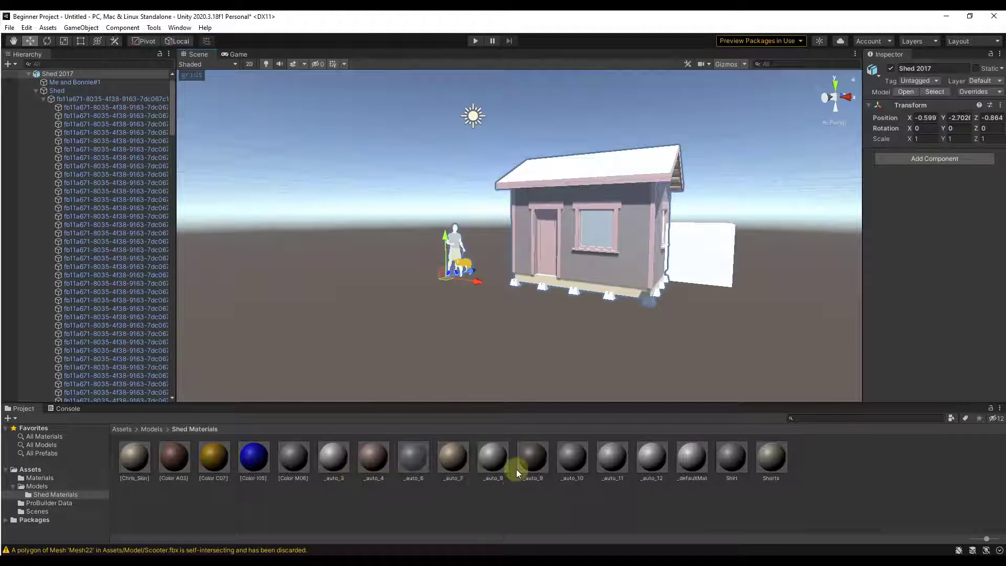
left_click(532, 457)
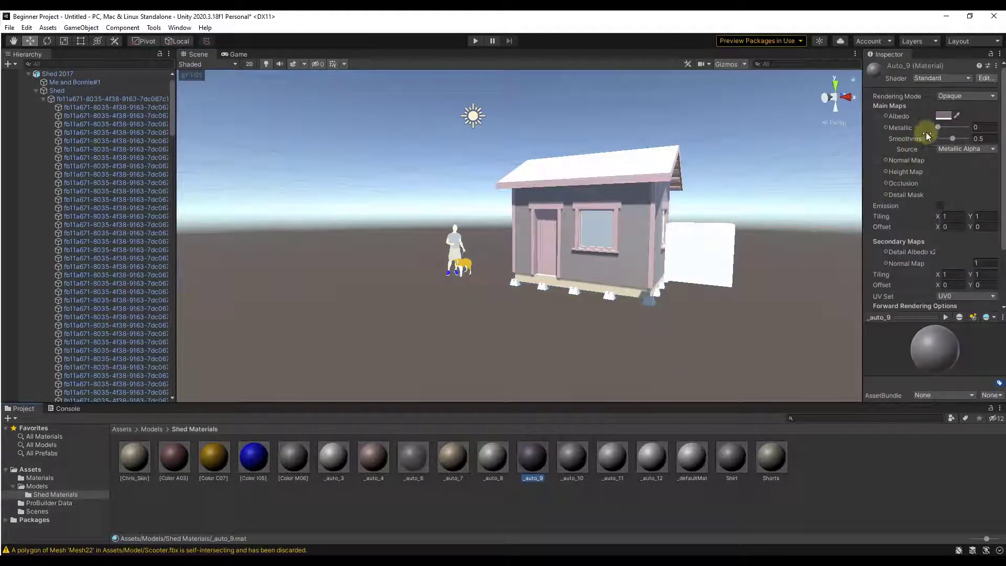
left_click(942, 115)
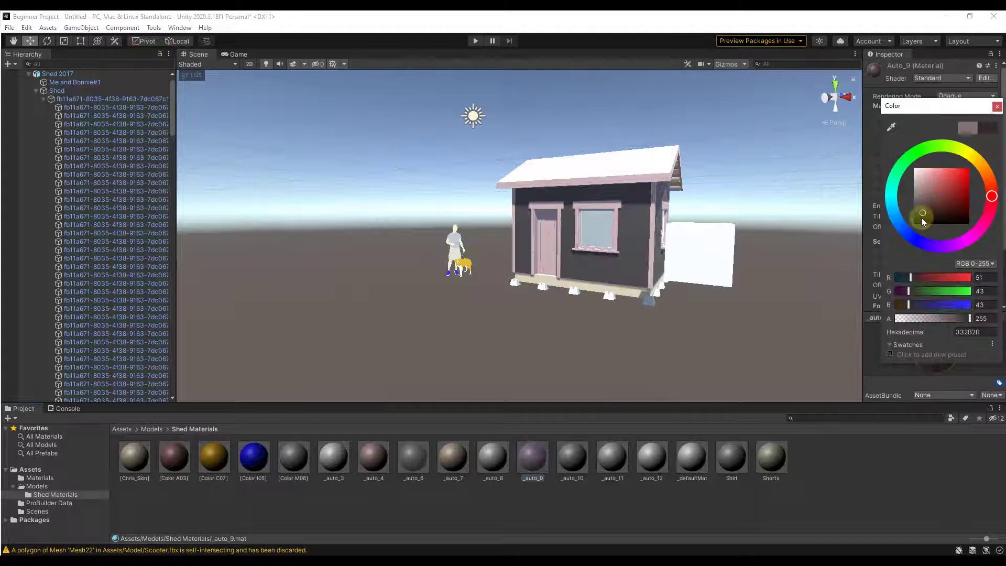
left_click_drag(923, 213, 927, 198)
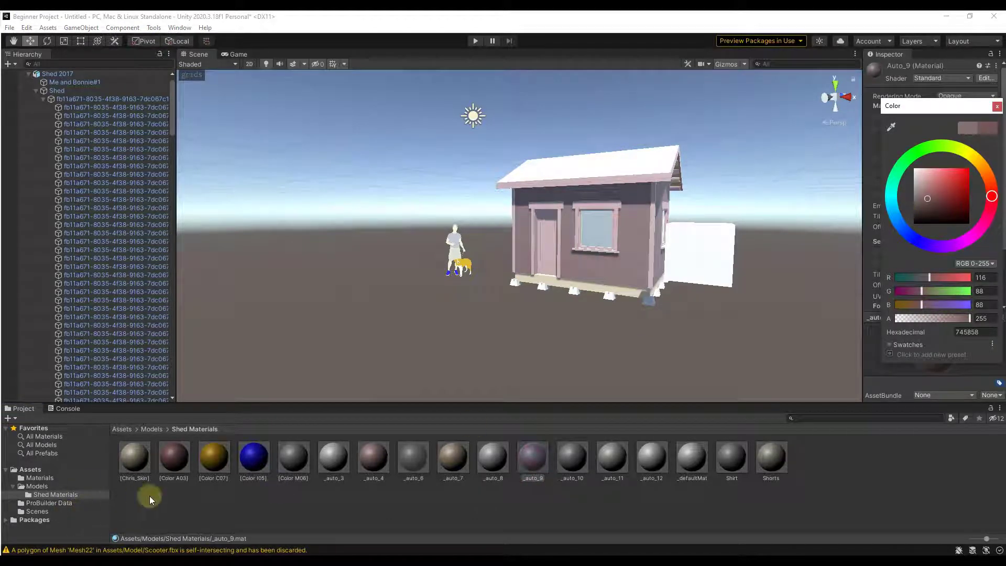
left_click(173, 457)
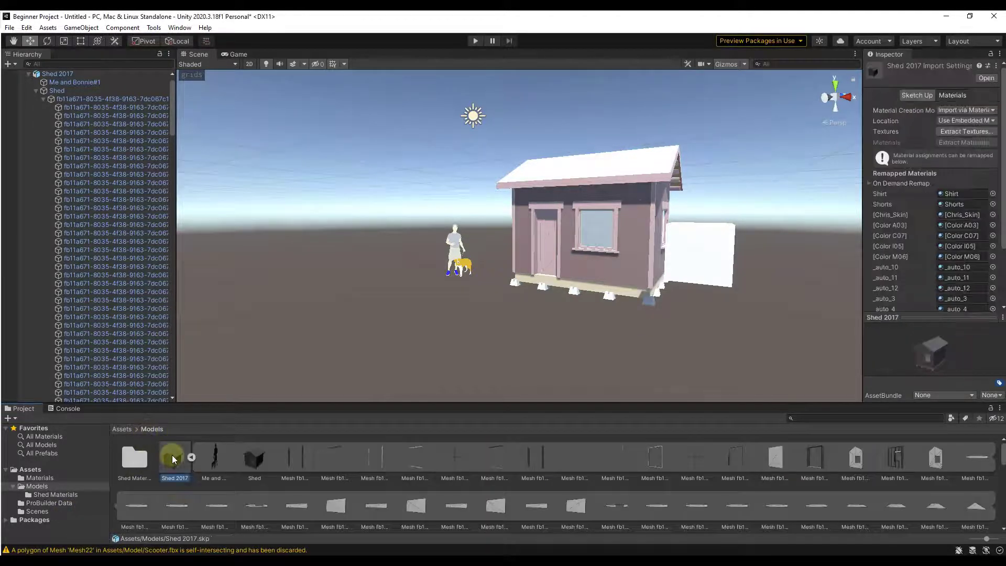
mouse_move(963, 132)
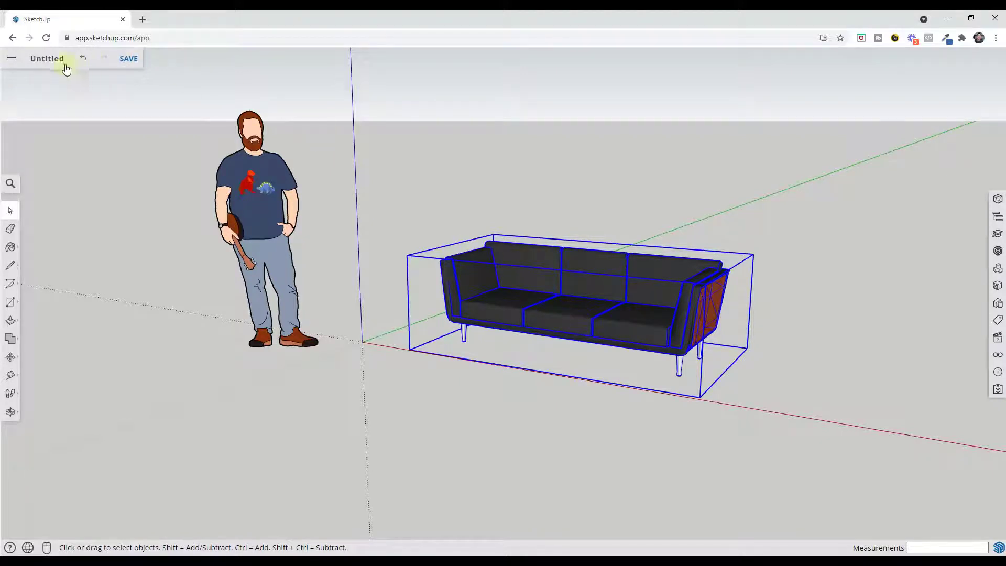
Step: Download the sofa from SketchUp for Web as a version 2017 SKP file
left_click(11, 58)
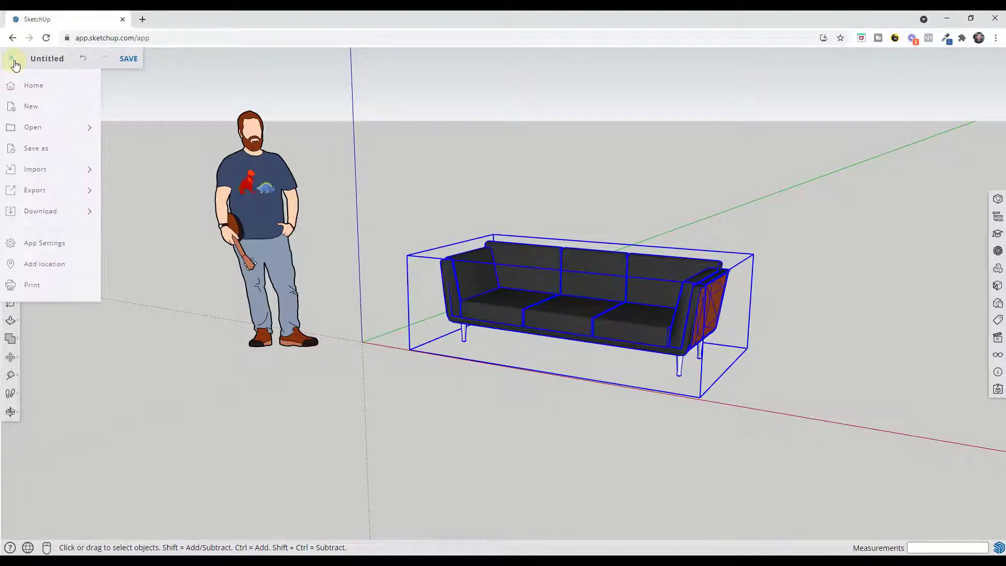
left_click(11, 58)
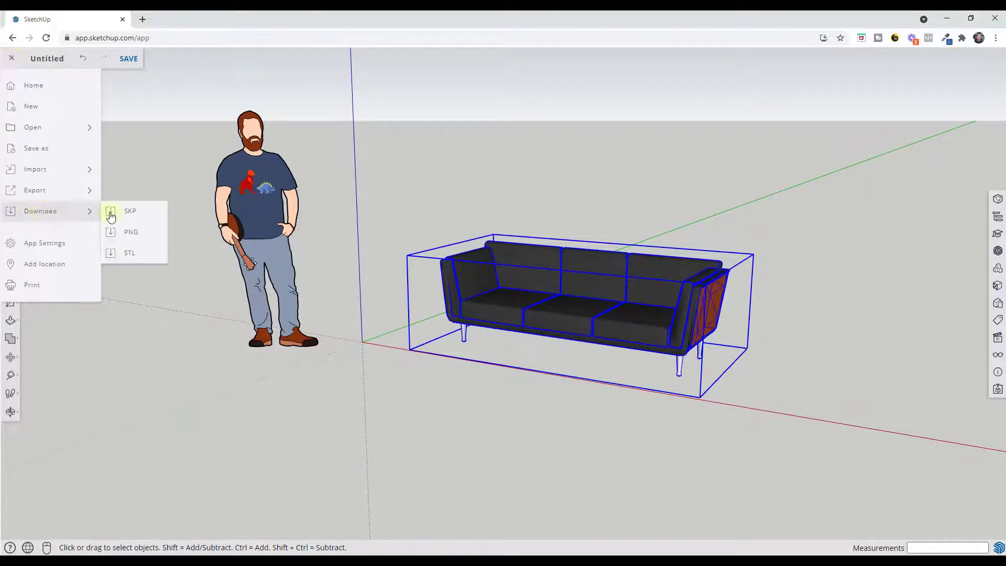
left_click(129, 210)
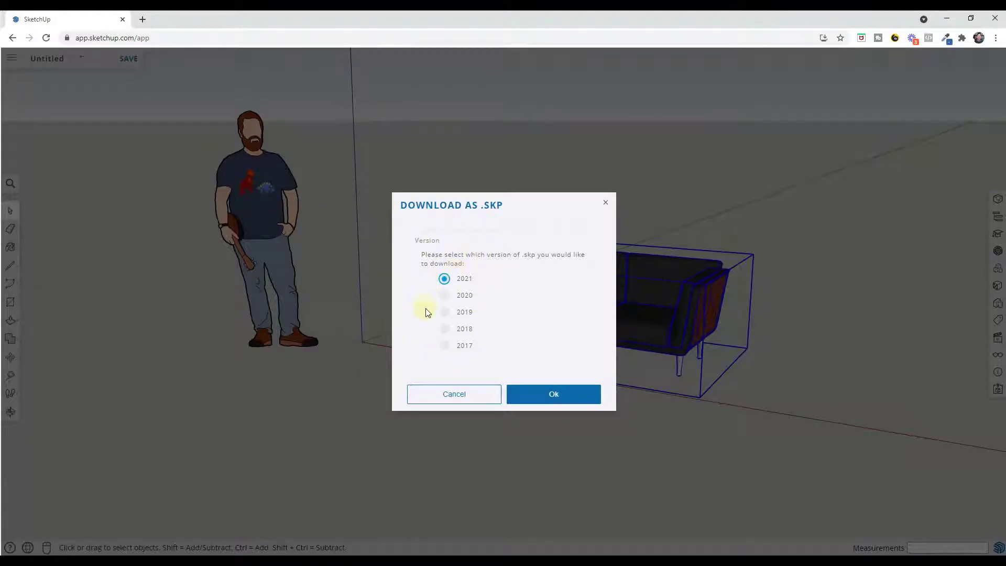
mouse_move(446, 352)
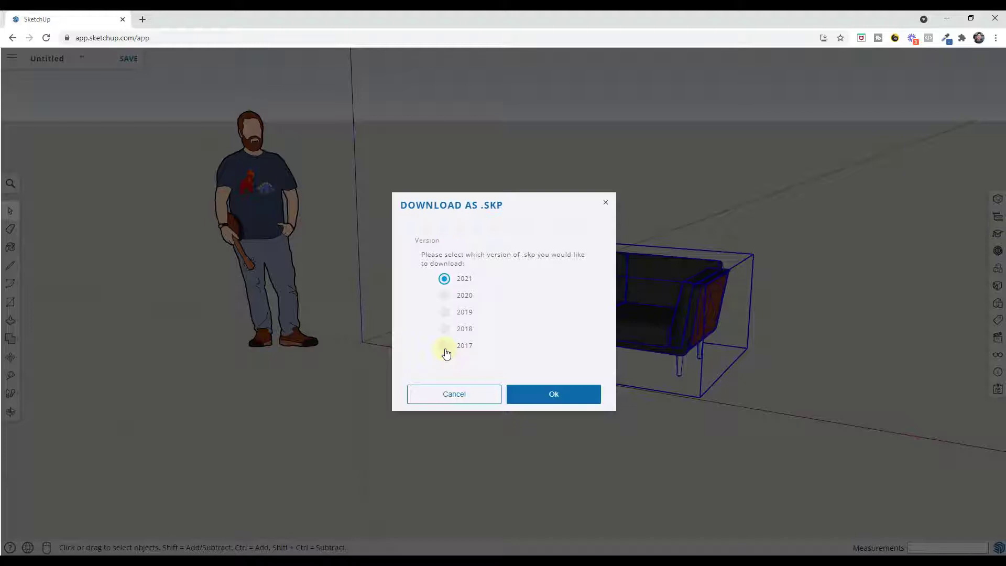
left_click(444, 345)
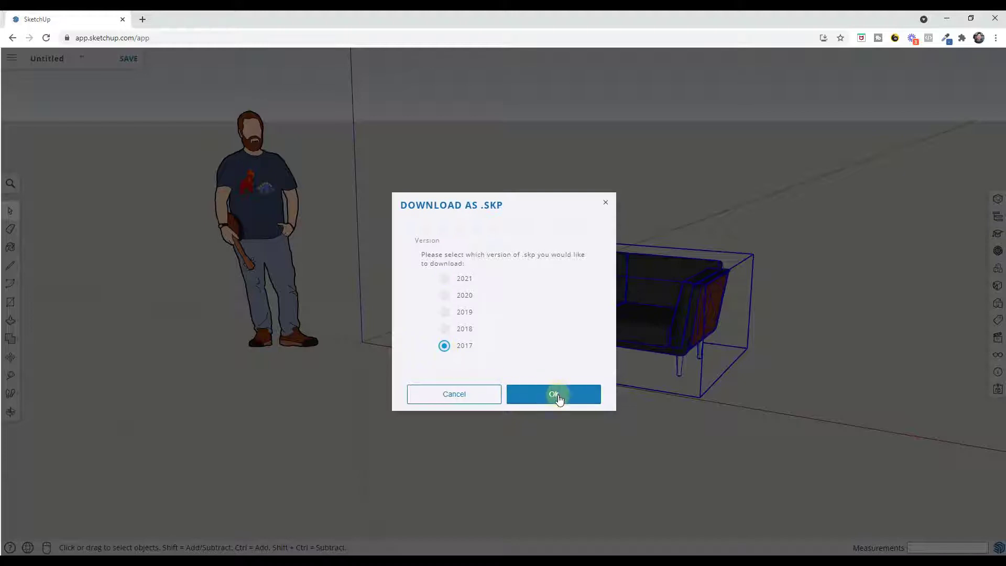
left_click(553, 394)
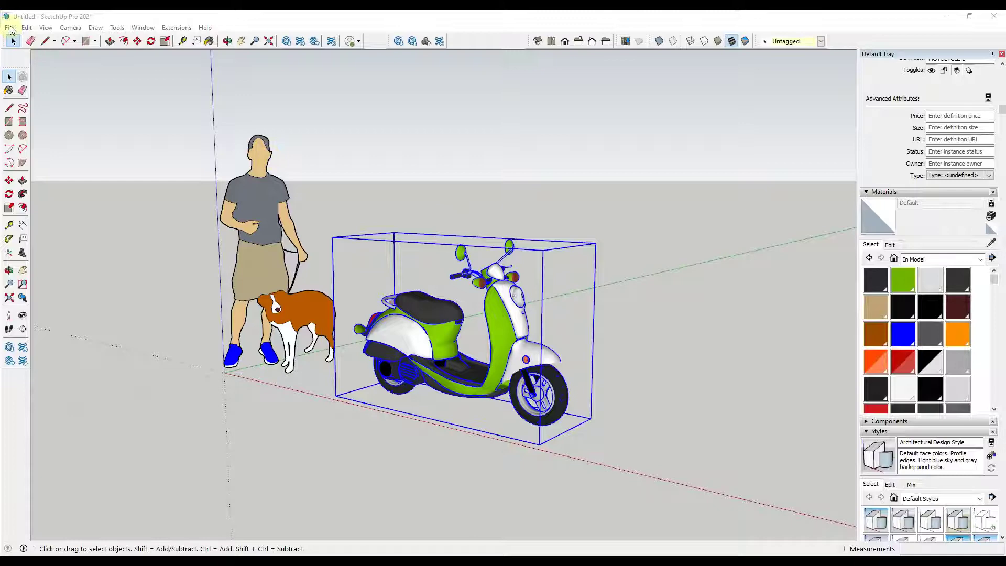
Step: Start a 3D model export from SketchUp, targeting the existing Scooter FBX file
left_click(11, 27)
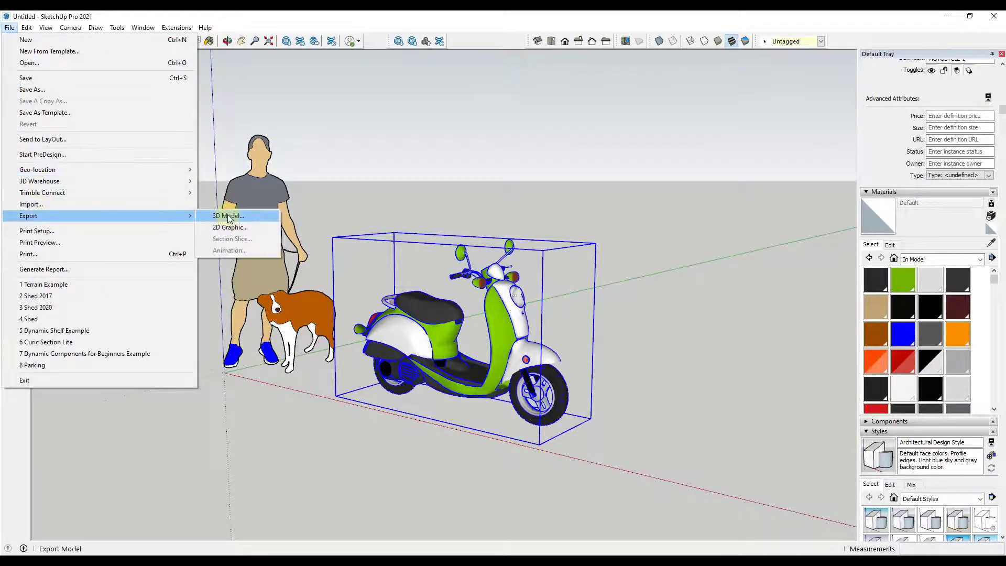
left_click(227, 215)
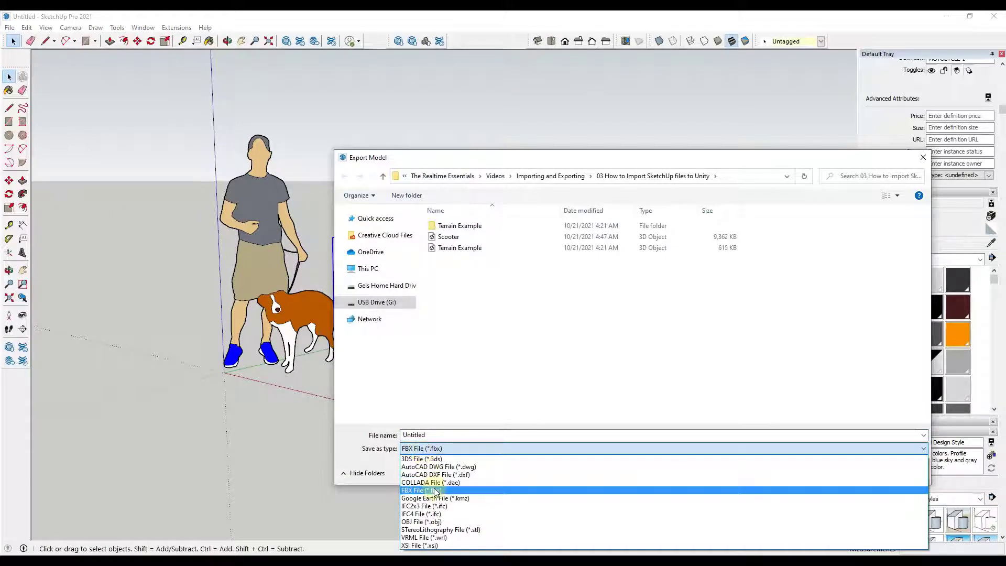
left_click(421, 491)
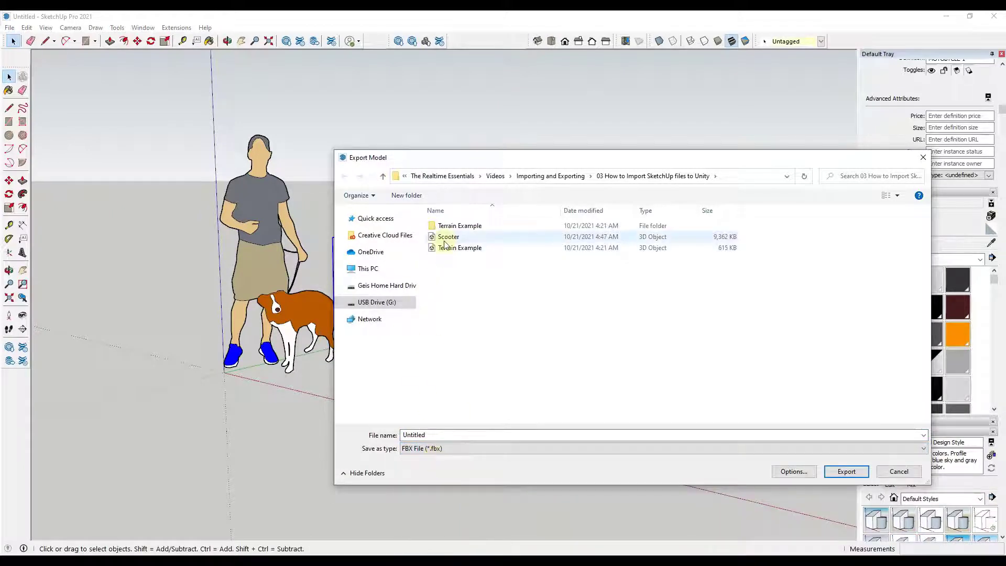
left_click(448, 236)
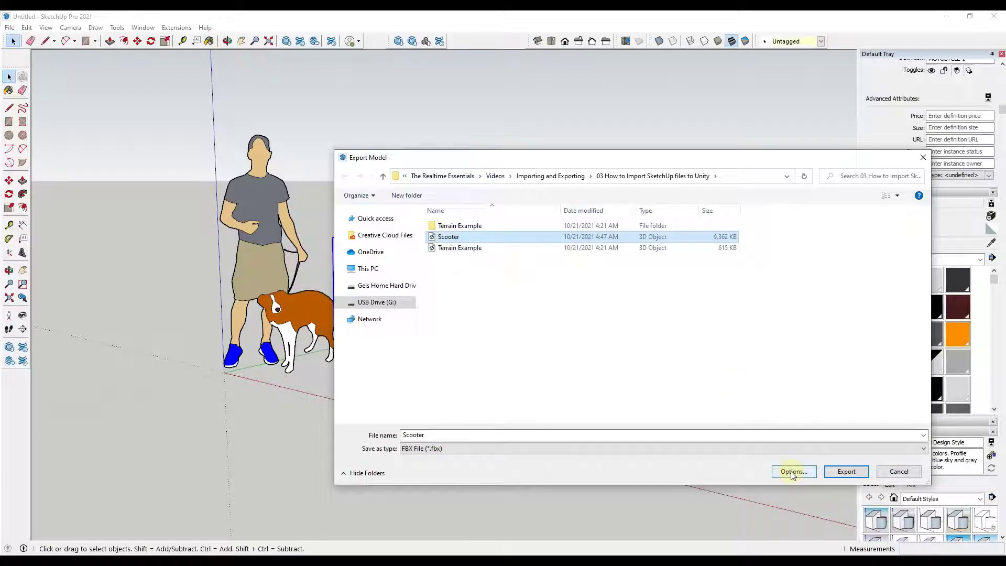
Step: Export selection only with texture maps and swap YZ, replacing Scooter.fbx
left_click(793, 472)
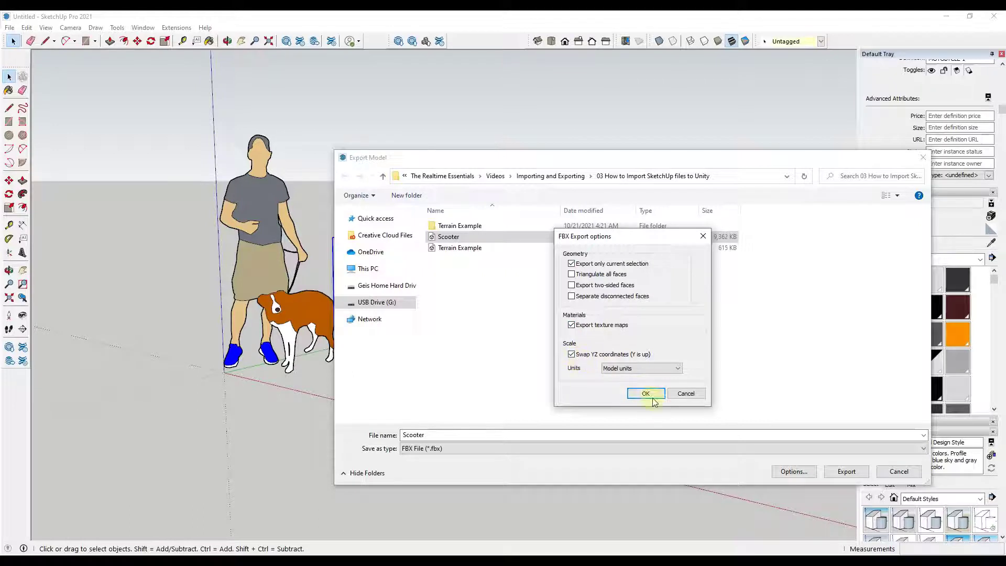
left_click(645, 393)
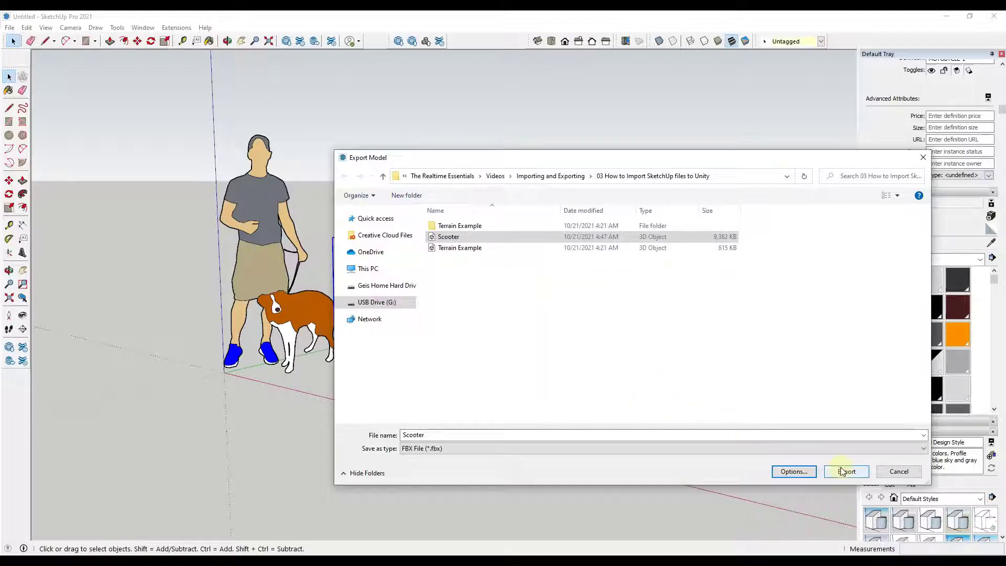
left_click(846, 472)
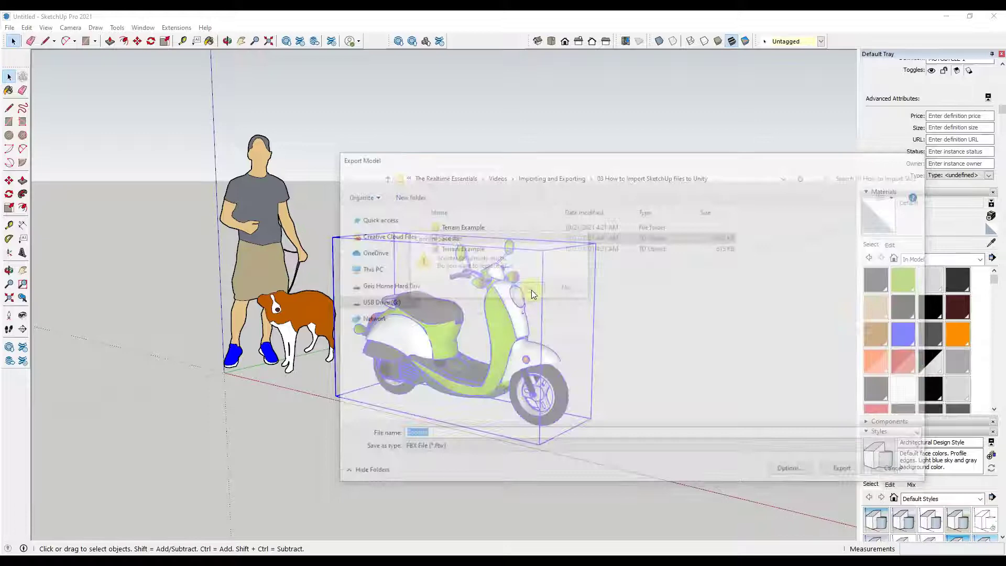
left_click(841, 468)
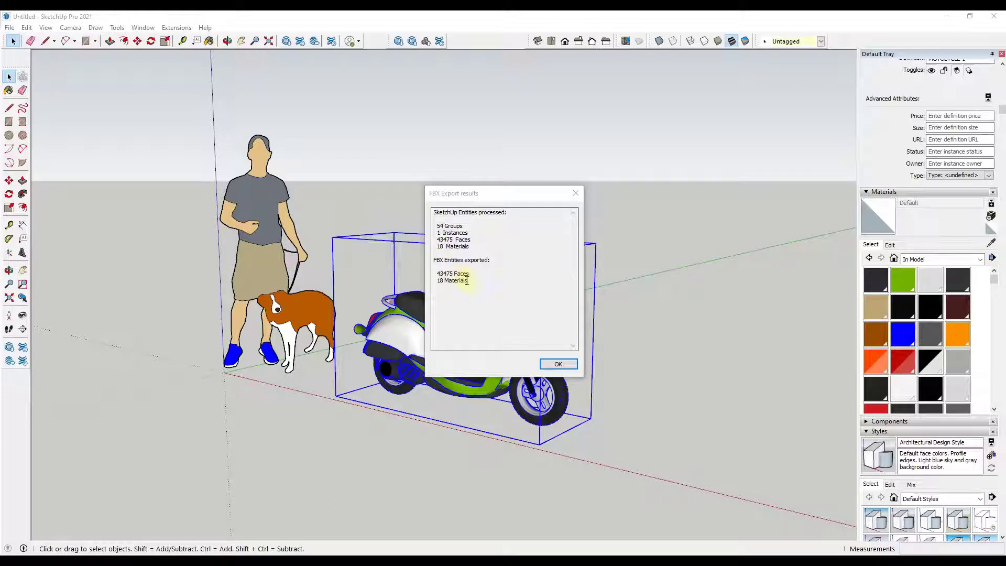
mouse_move(543, 314)
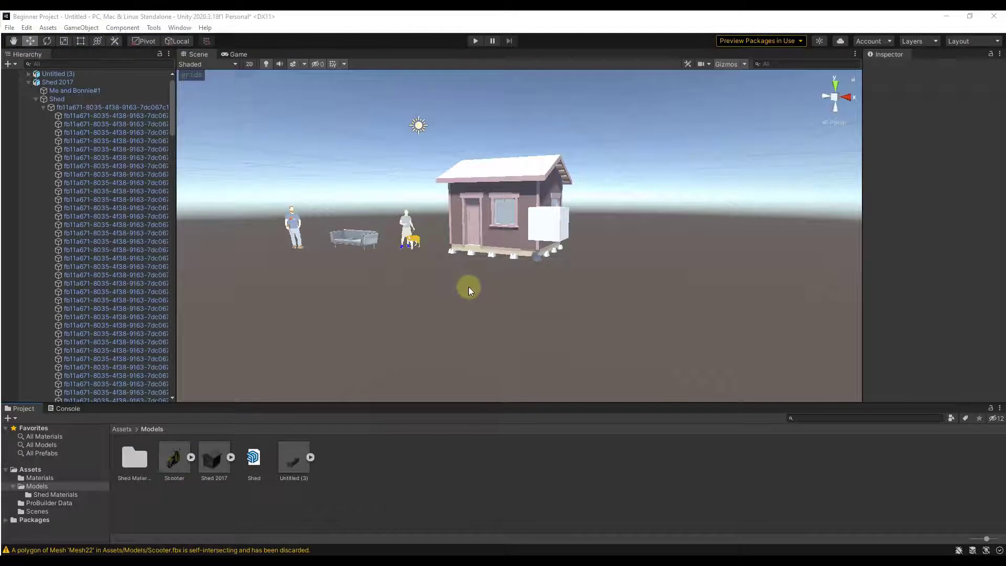
Step: Review the Scooter asset's Animation and Materials import tabs, then place it beside the shed
left_click(174, 458)
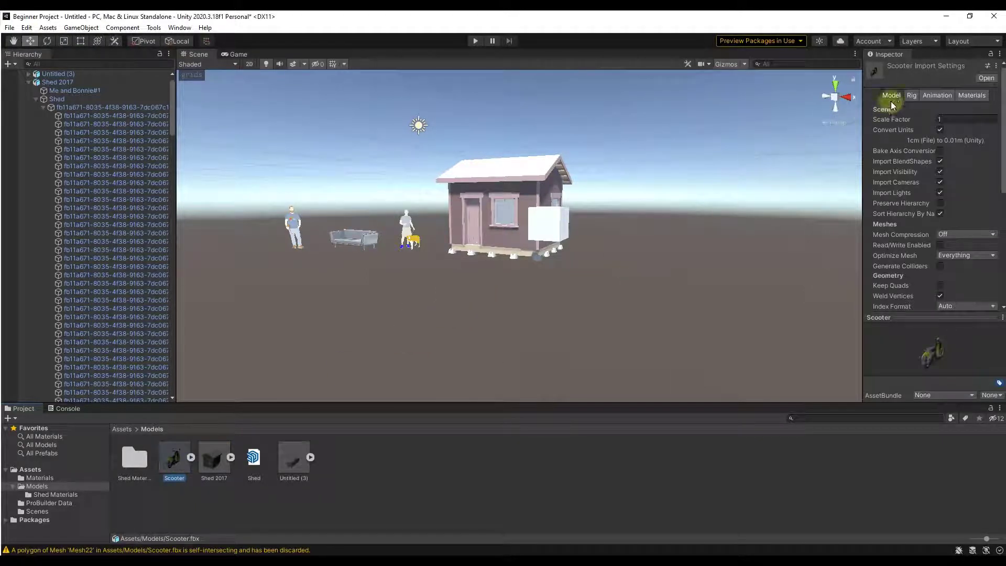
left_click(936, 94)
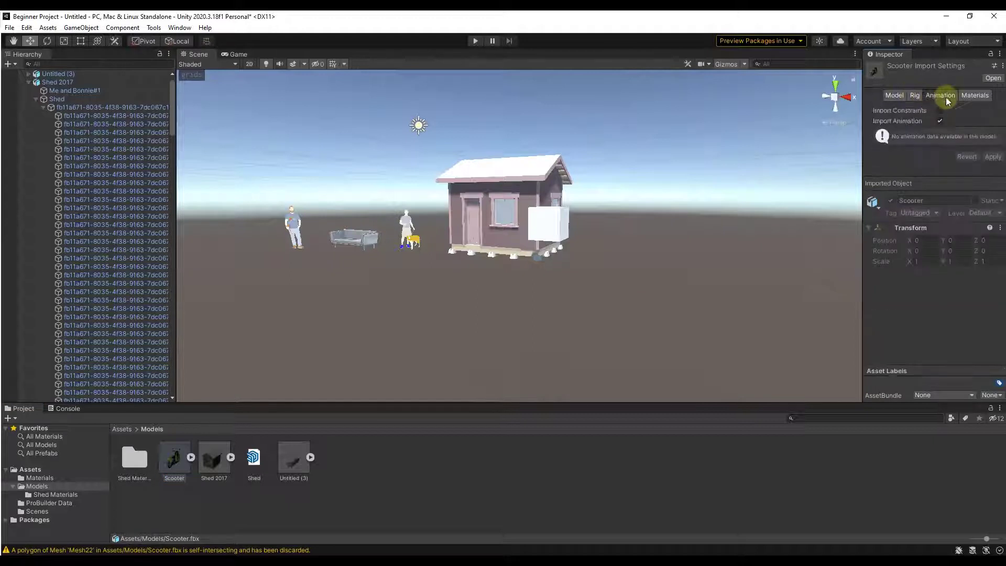
left_click(972, 94)
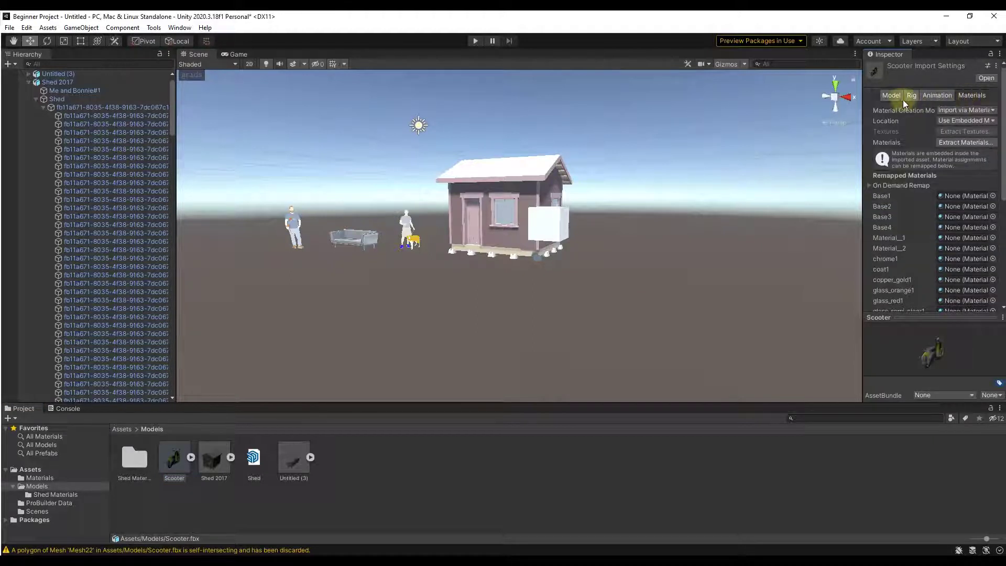
left_click(891, 94)
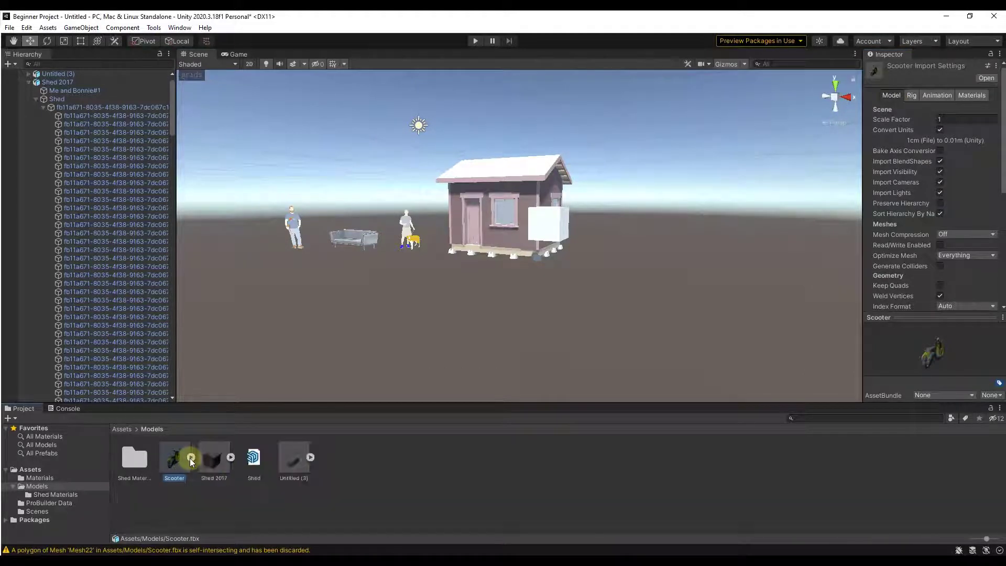
left_click_drag(174, 457, 420, 250)
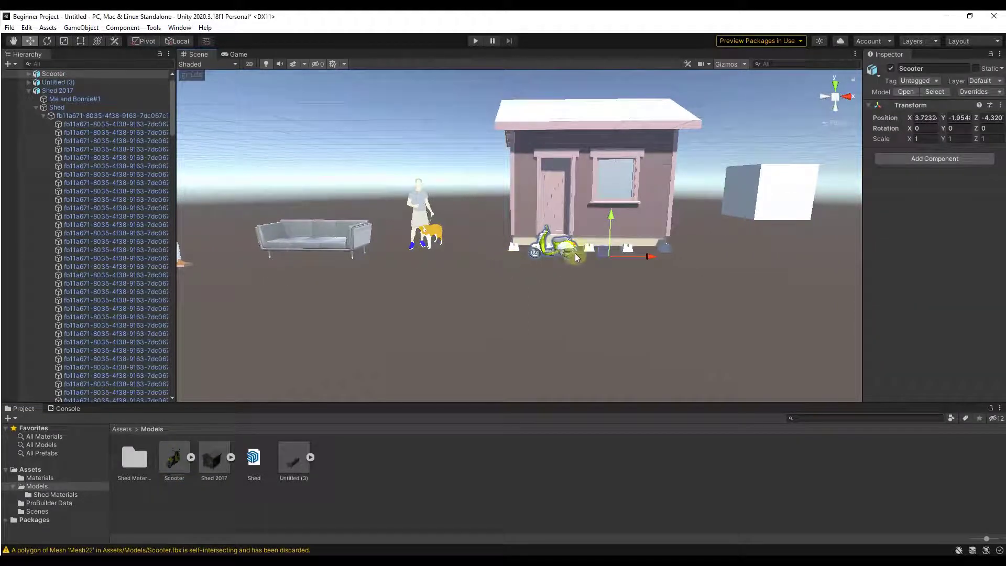
Step: Set the Scooter model's import Scale Factor to 2 and apply
left_click(173, 457)
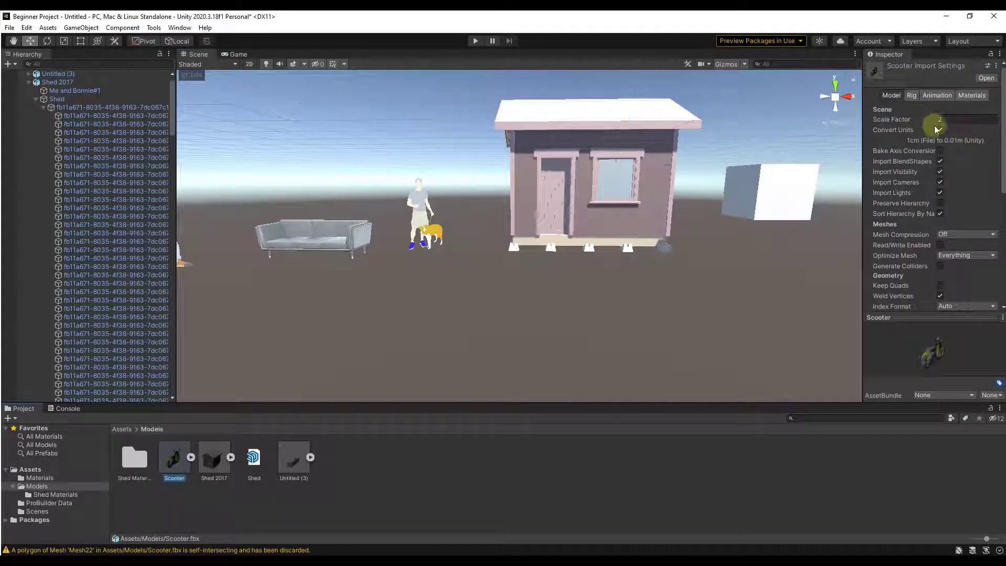
left_click(940, 130)
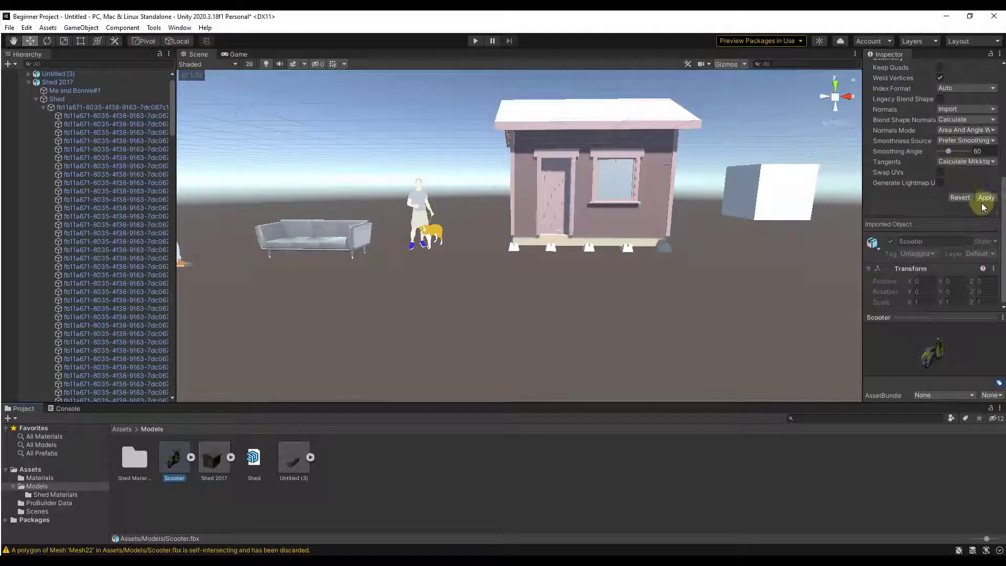
left_click(986, 197)
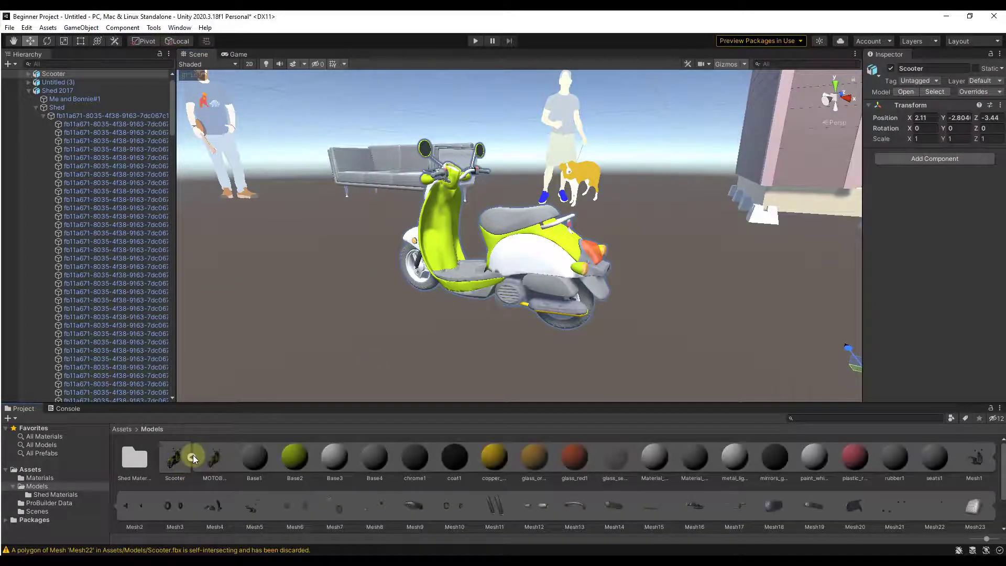
Step: Inspect the Base1 material, then show the Scooter model's Materials import settings
left_click(254, 457)
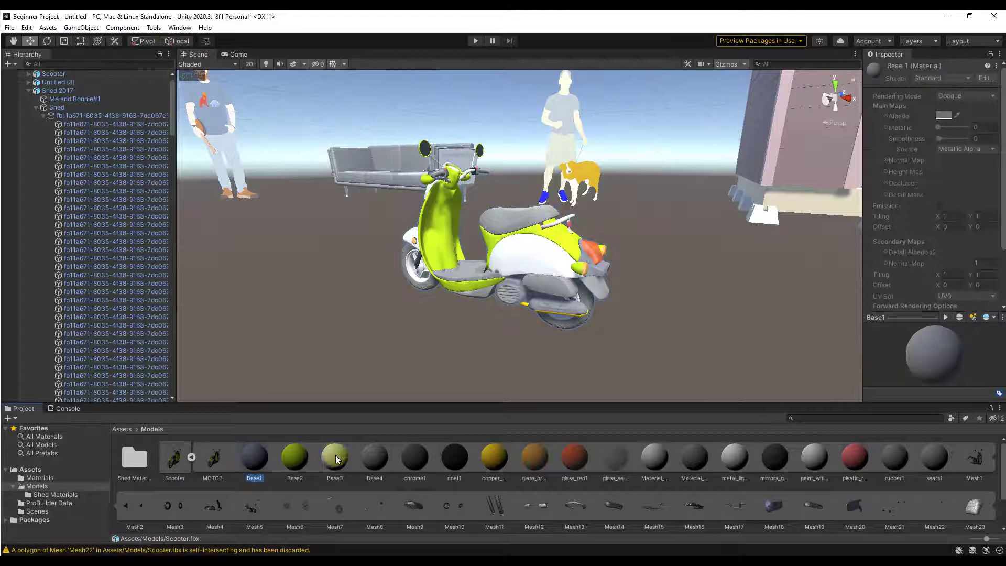
left_click(294, 455)
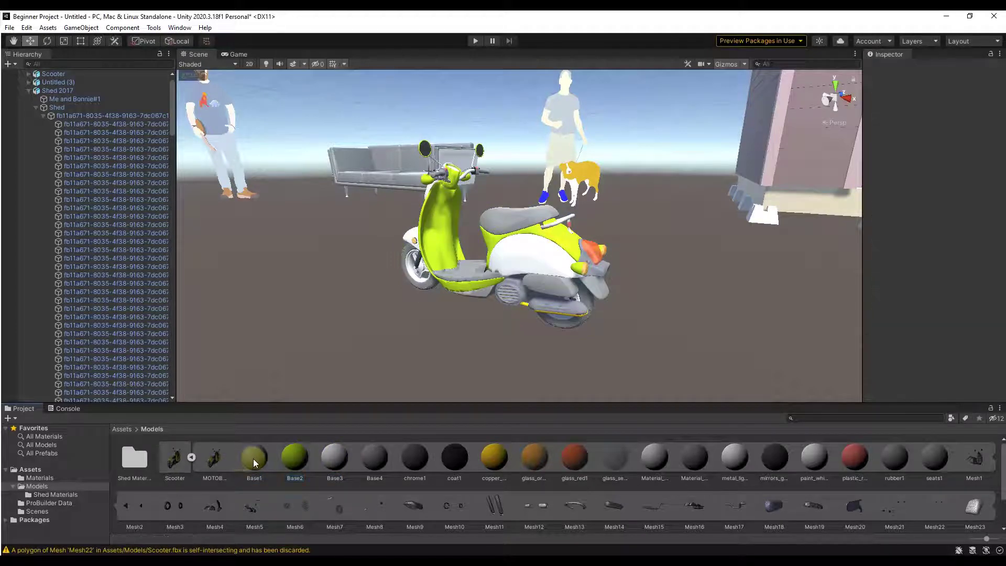
left_click(253, 458)
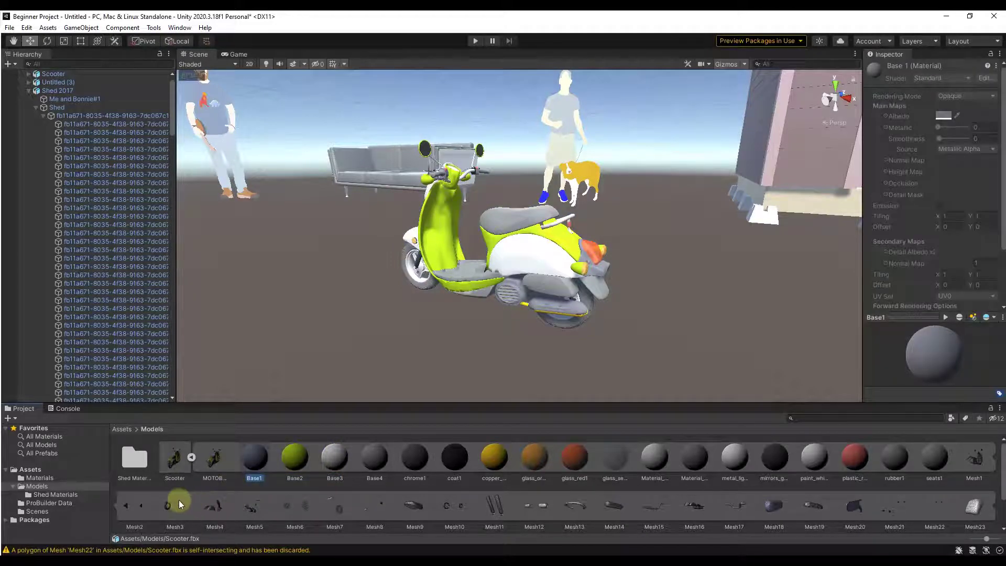
left_click(174, 456)
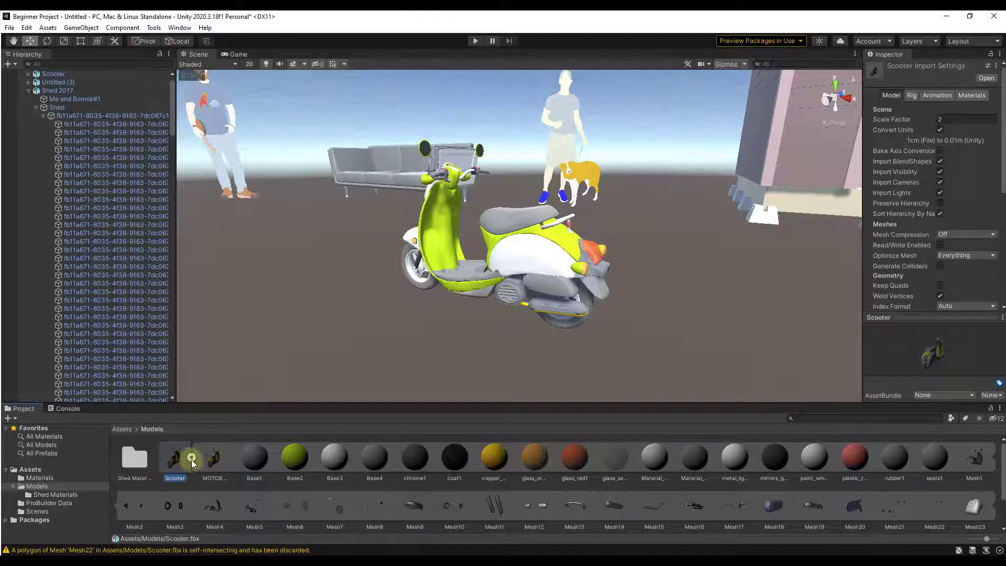
left_click(971, 95)
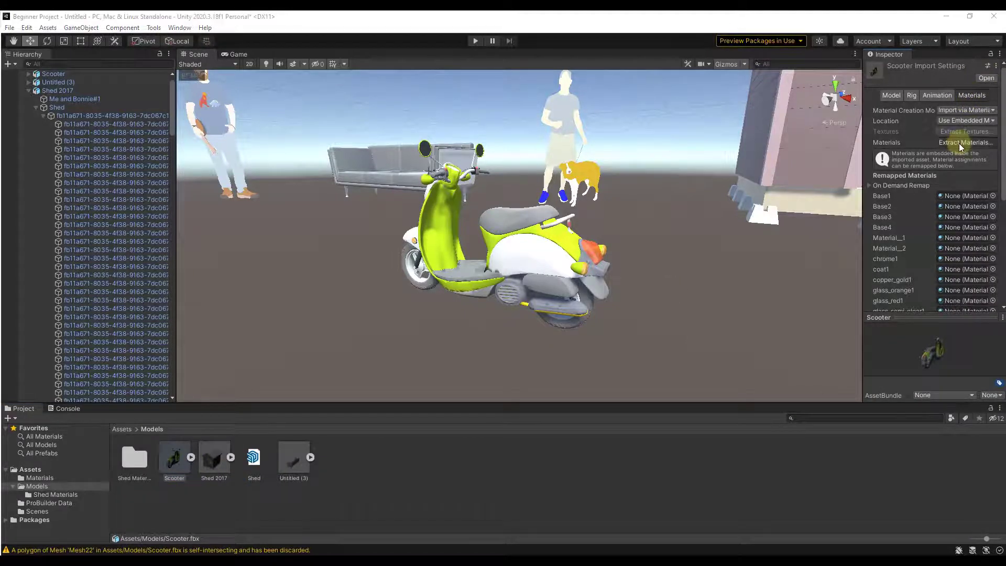
Step: Create a 'Scooter Materials' folder and extract the scooter's materials into it
right_click(224, 193)
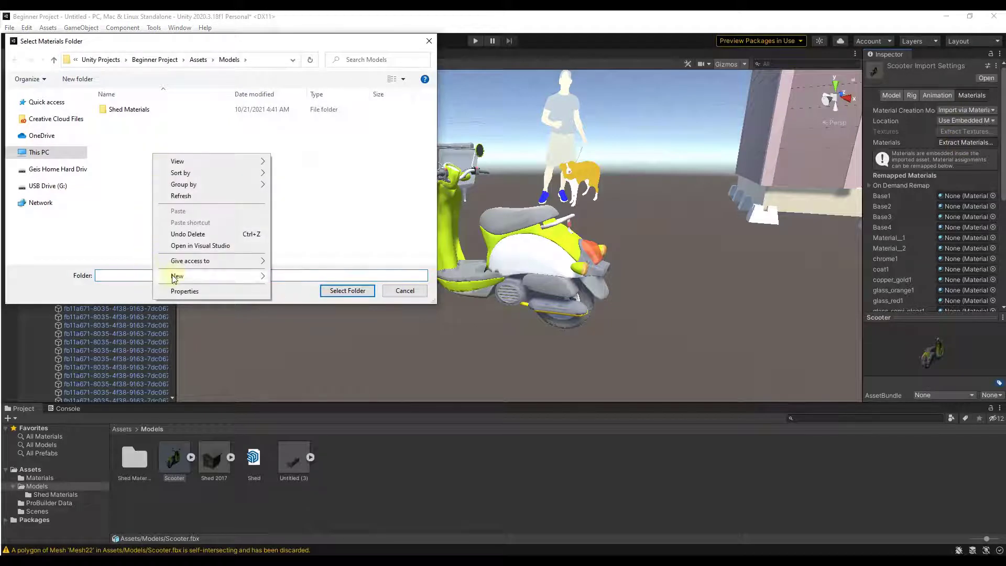
left_click(177, 276)
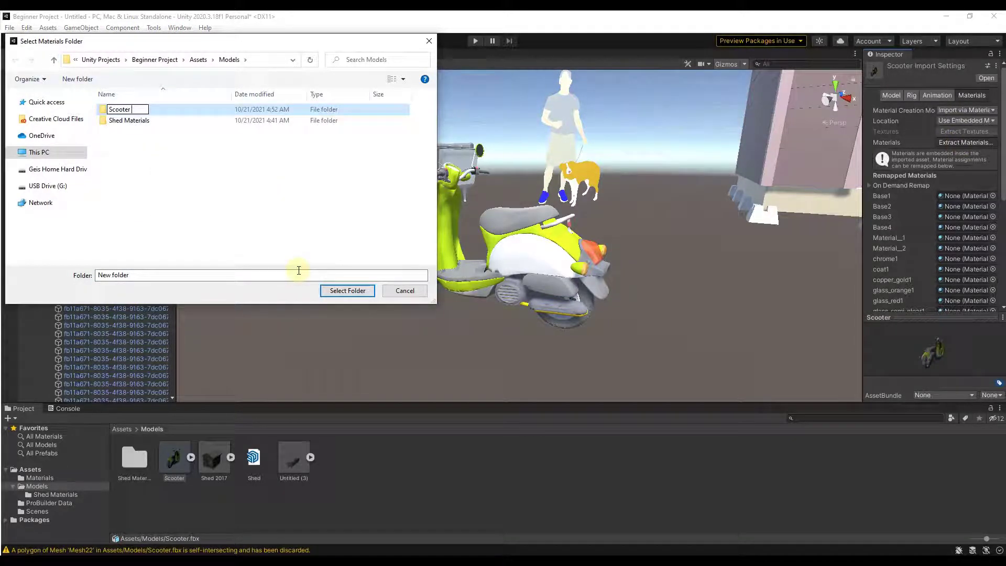
type("Scooter Materials")
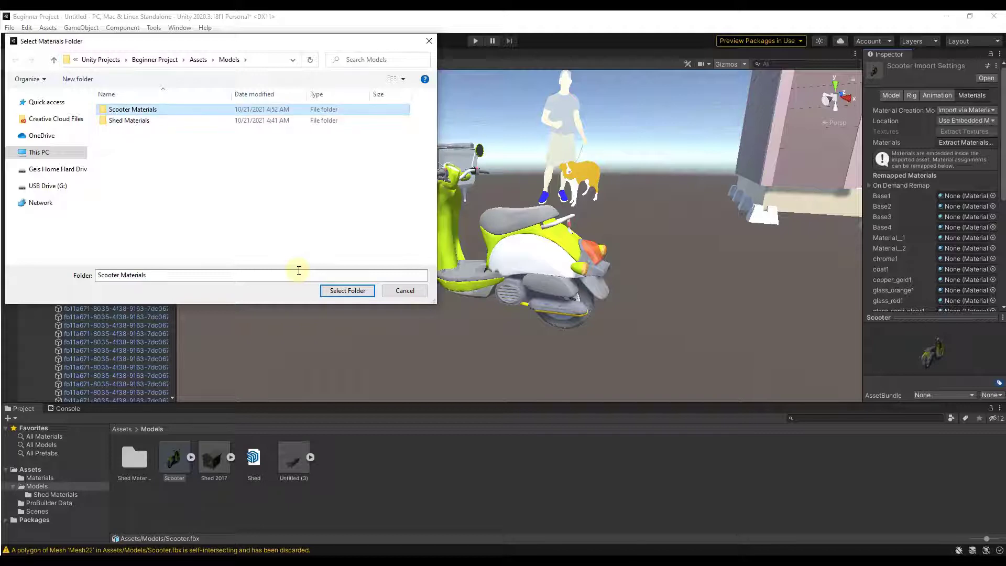
double_click(133, 109)
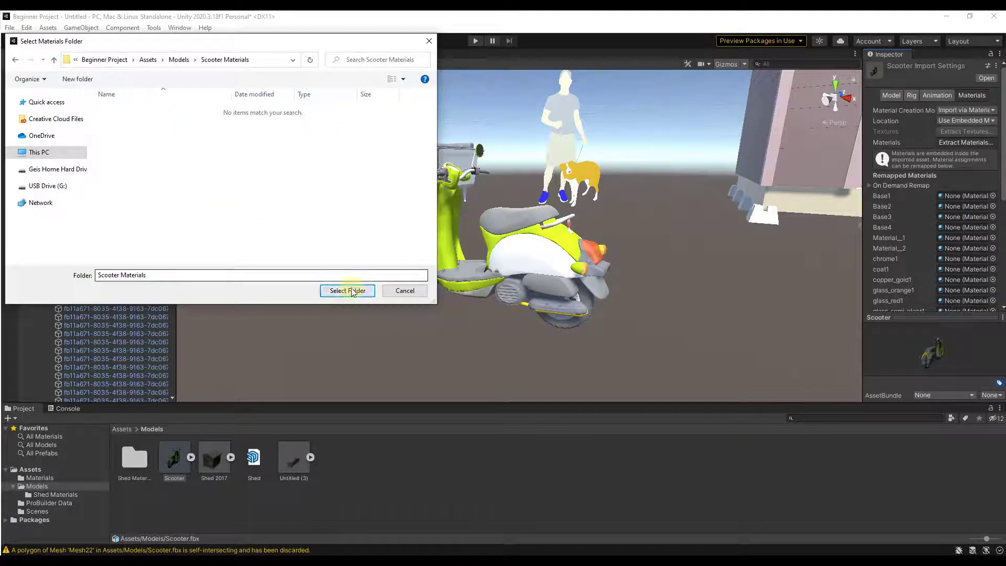
left_click(346, 291)
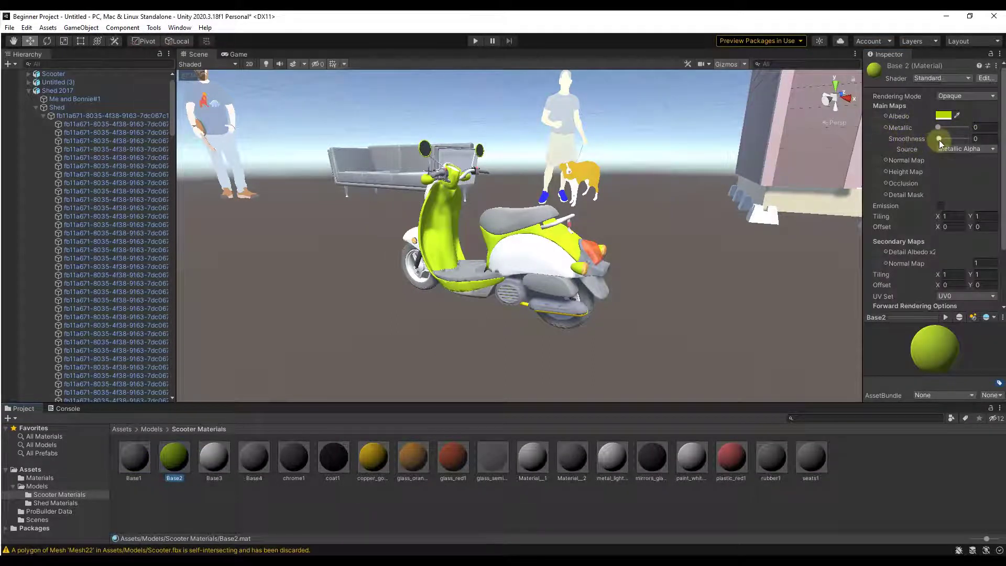
Step: Raise the Base2 material's smoothness to 0.45, leaving metallic at 0
left_click_drag(938, 139, 950, 139)
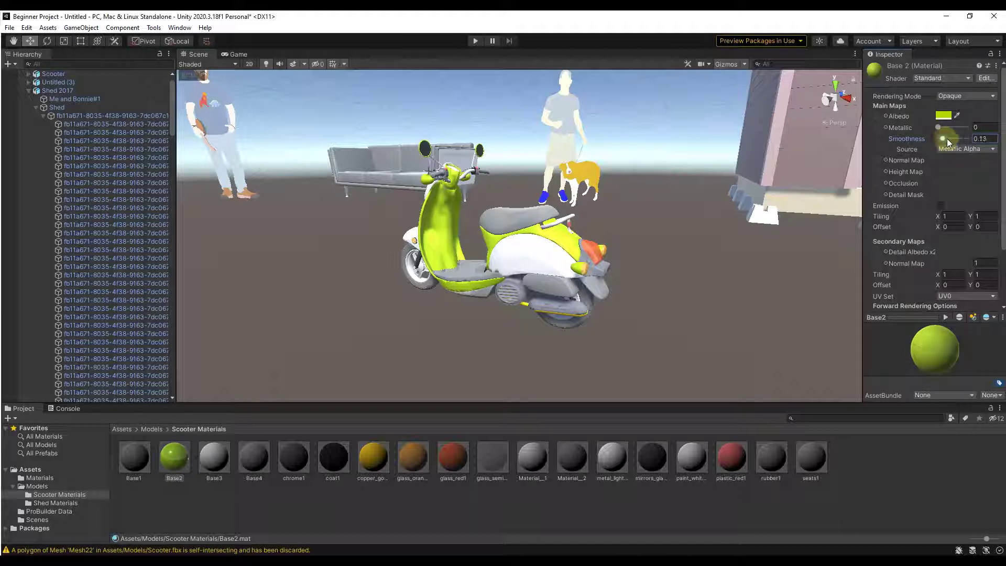
left_click_drag(938, 127, 973, 127)
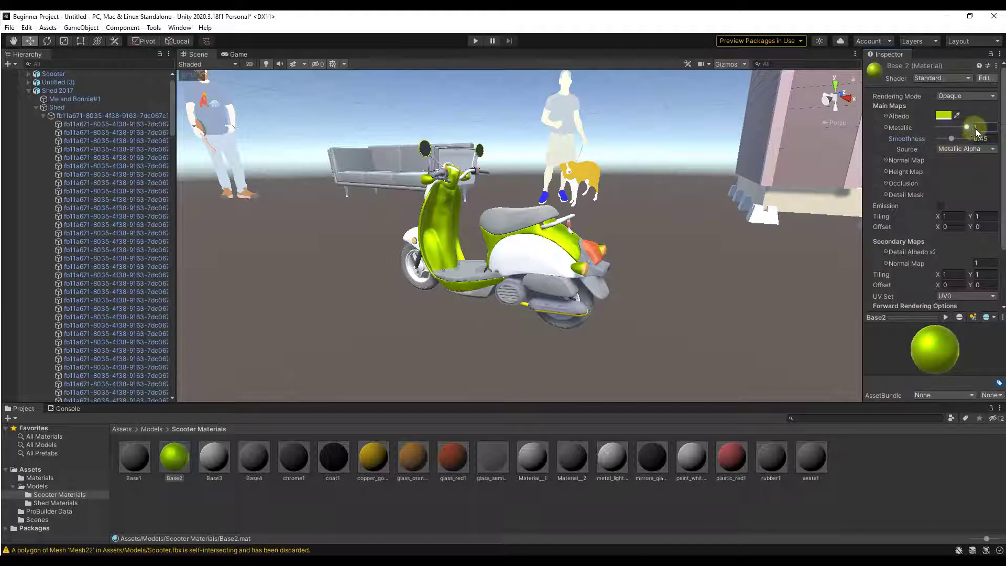
left_click_drag(975, 127, 937, 127)
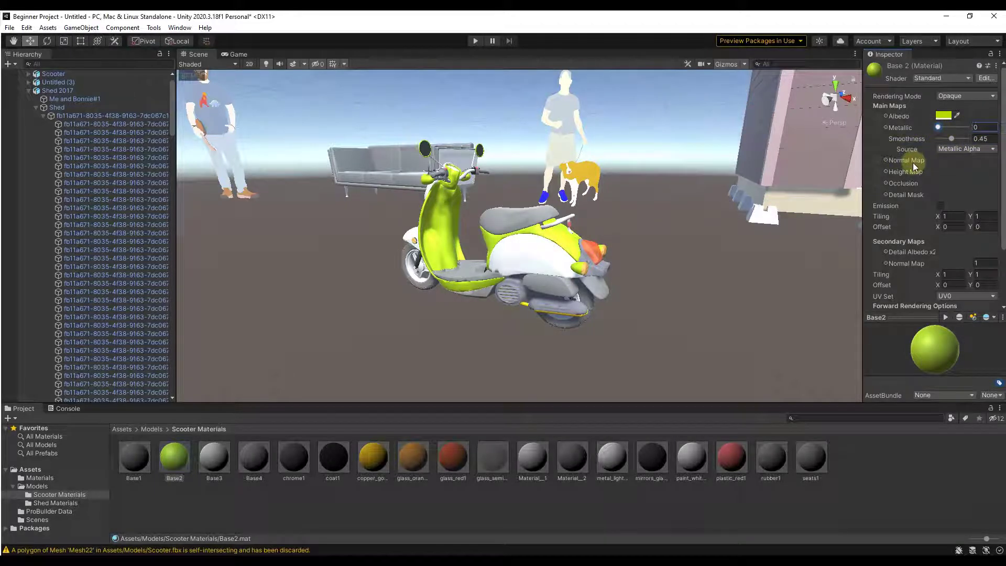